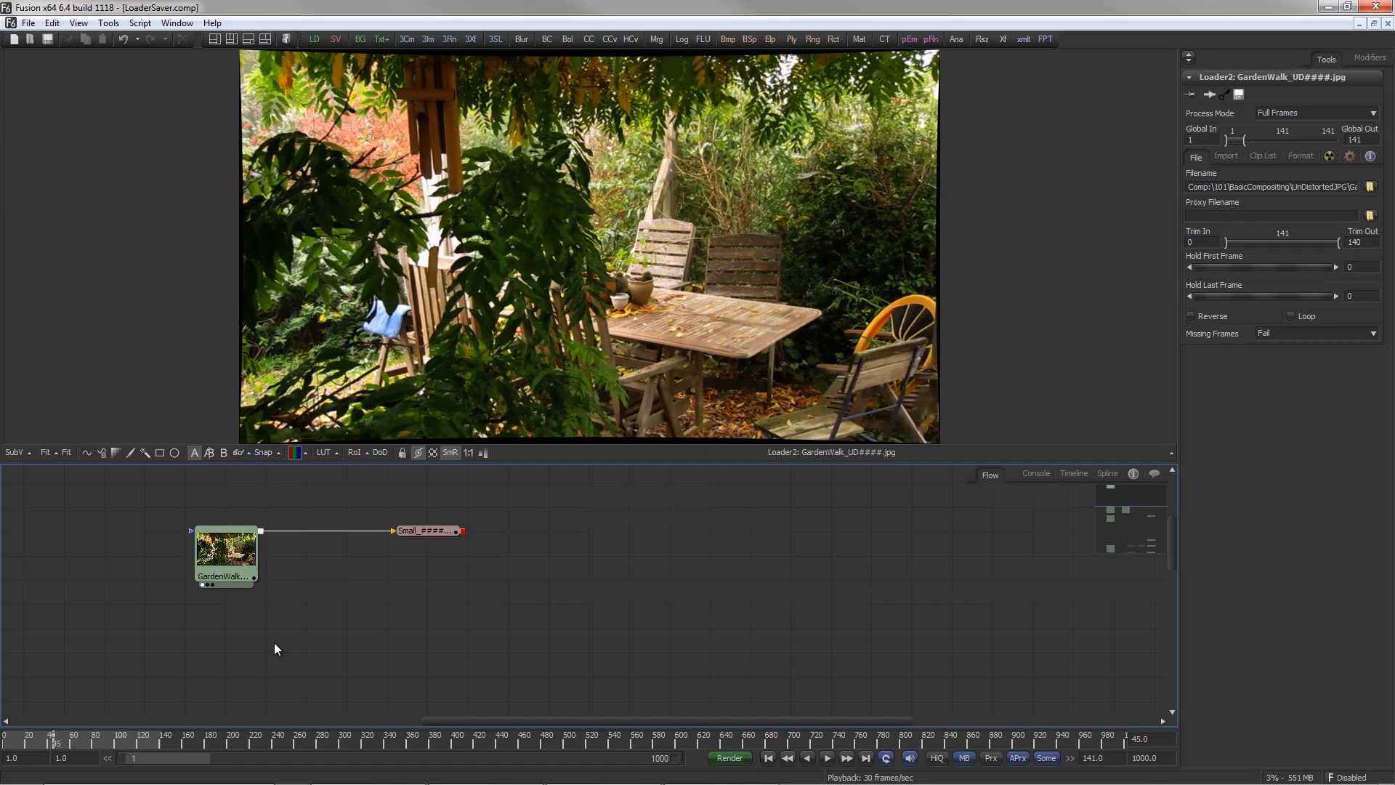
pyautogui.moveTo(275, 654)
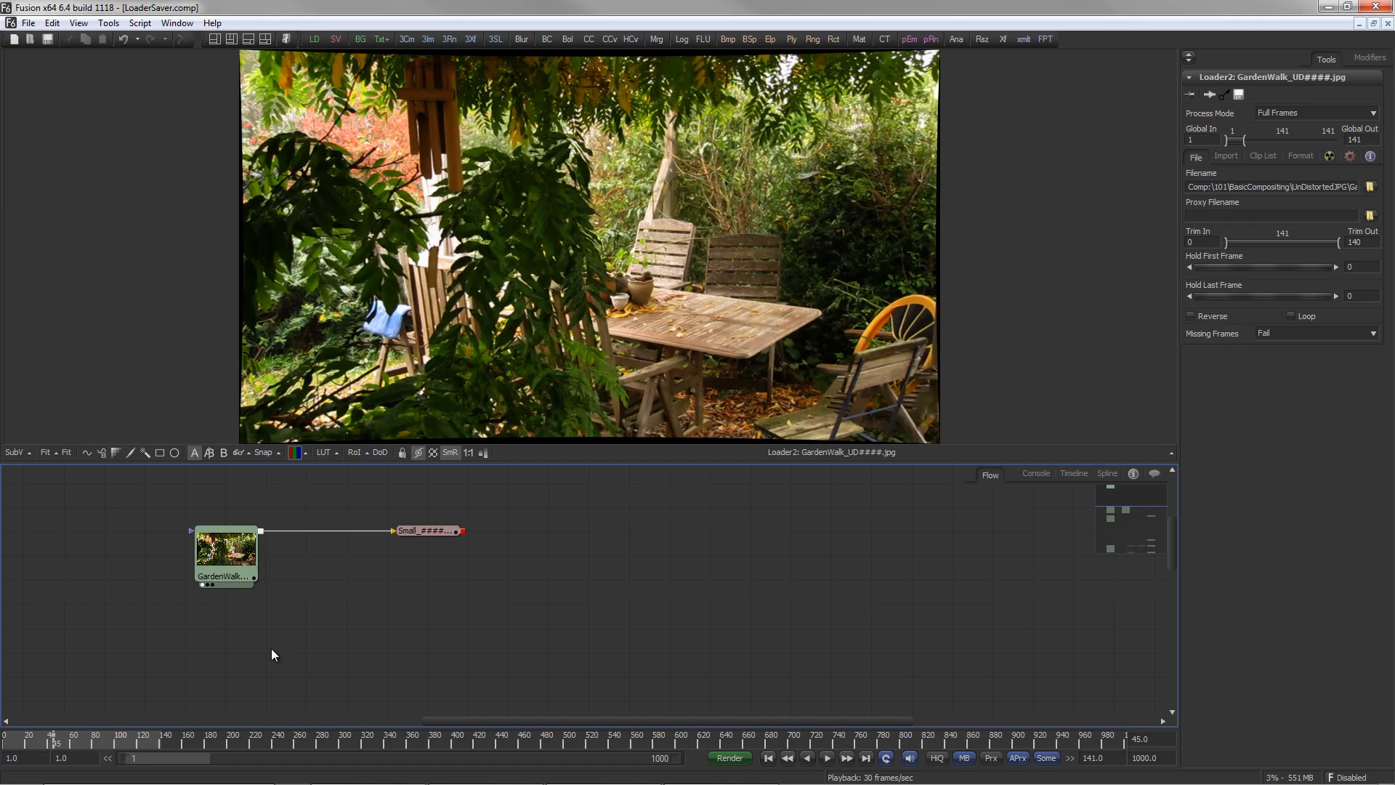
# Browse the GardenWalk loader's source frames as individual files and cancel without loading
pyautogui.click(226, 549)
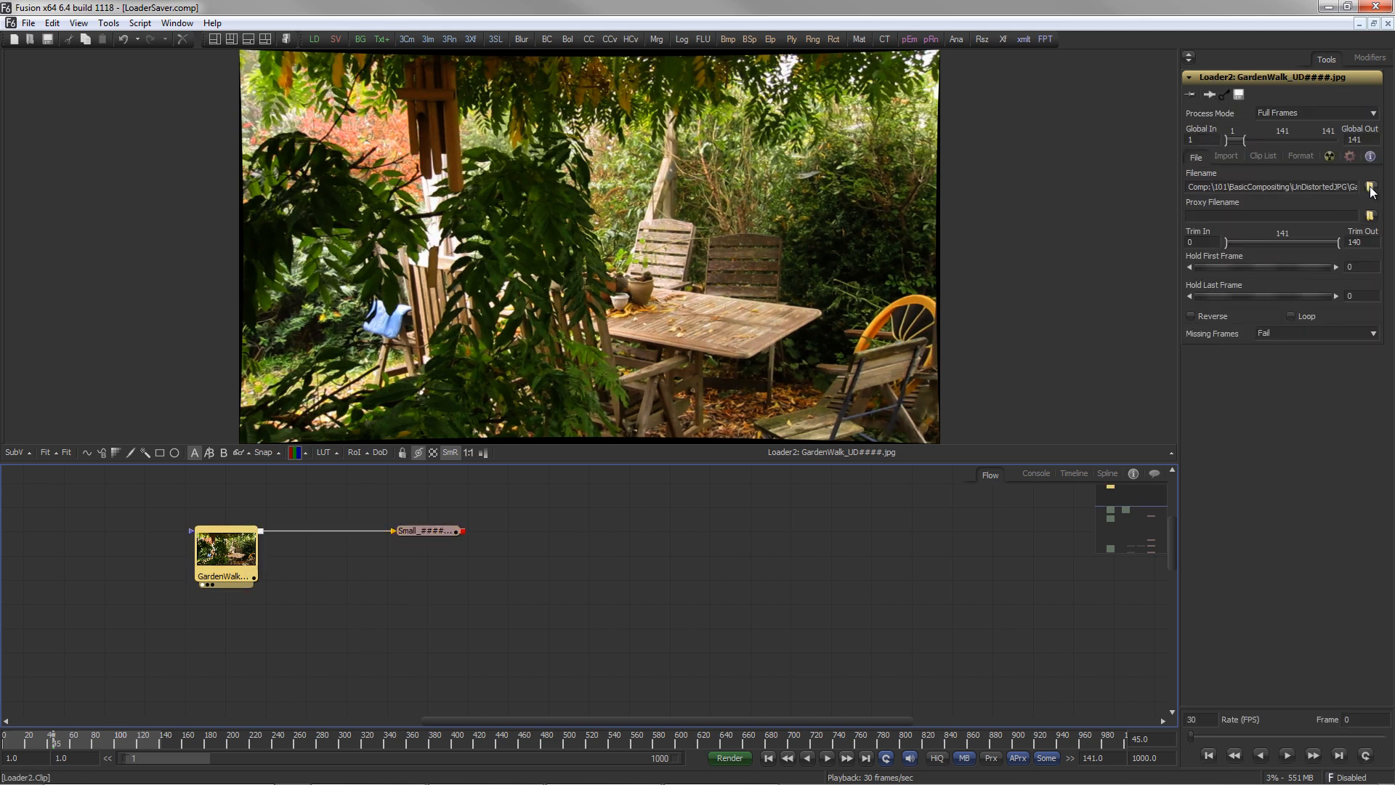
pyautogui.click(1370, 186)
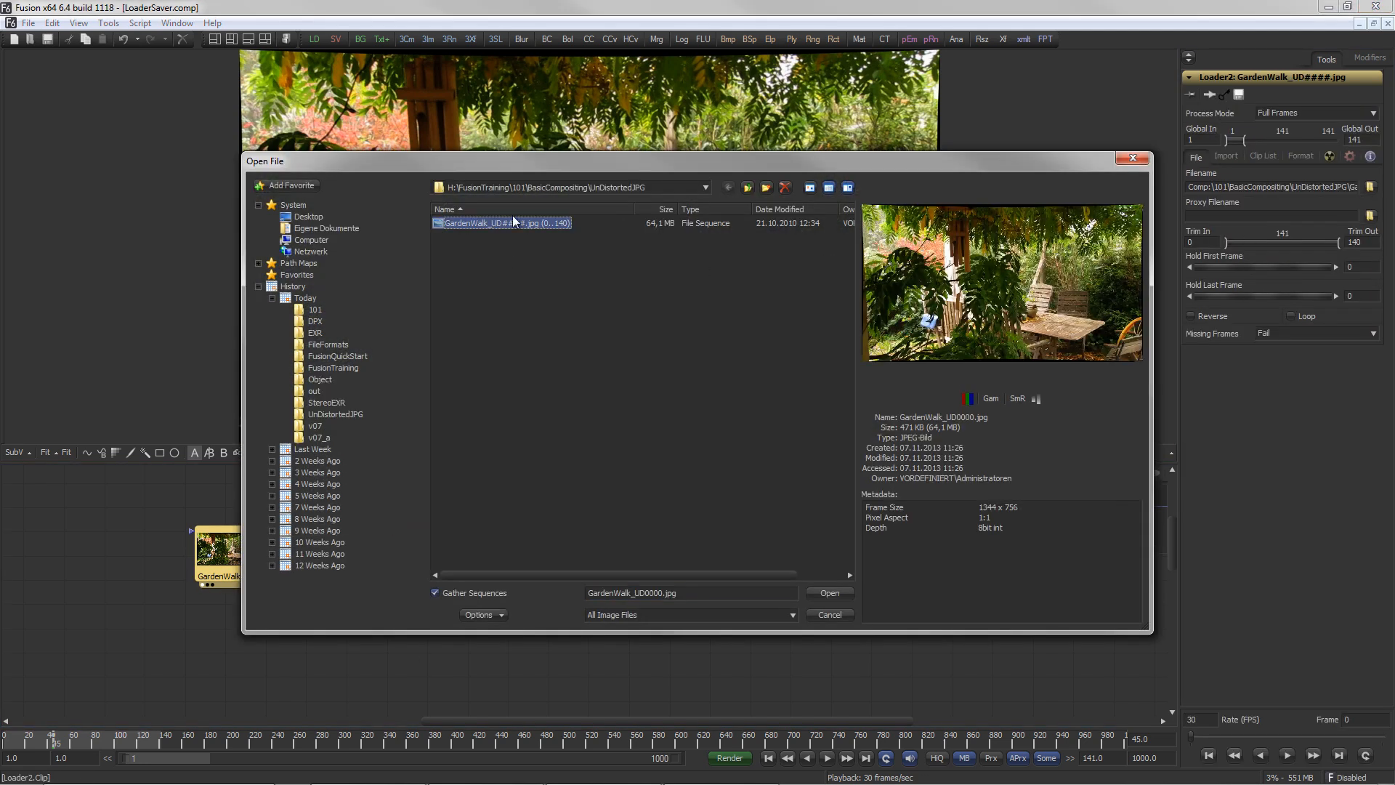
pyautogui.click(435, 593)
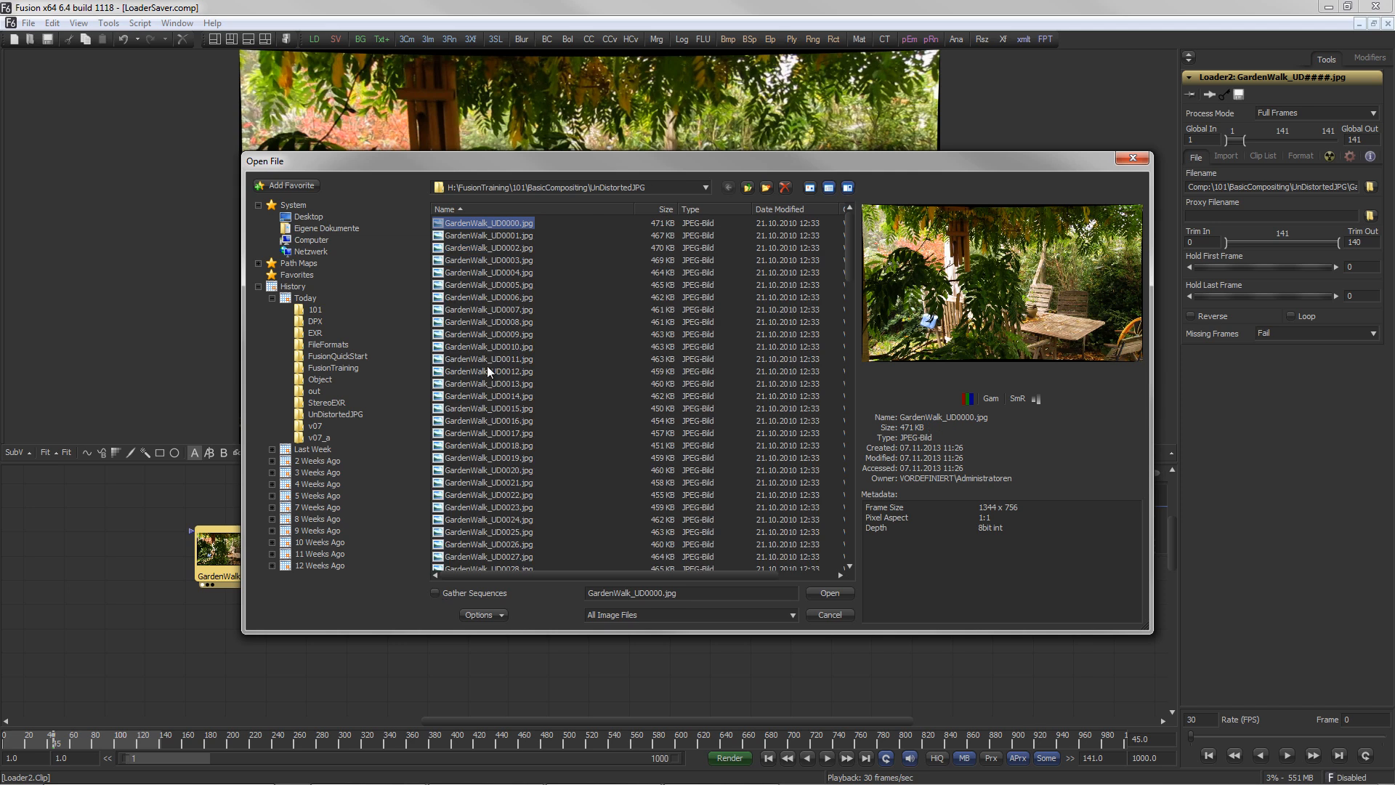
pyautogui.moveTo(826, 614)
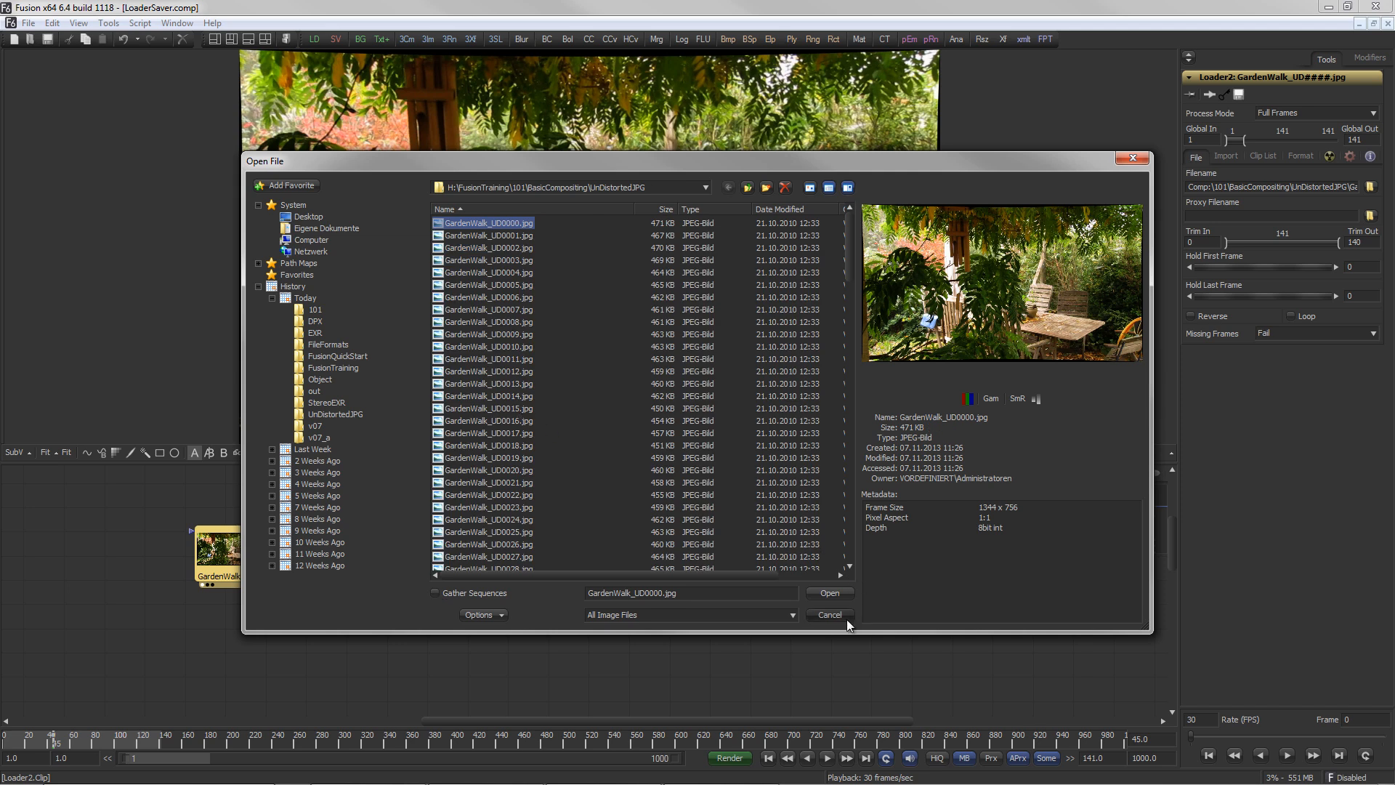
pyautogui.click(826, 615)
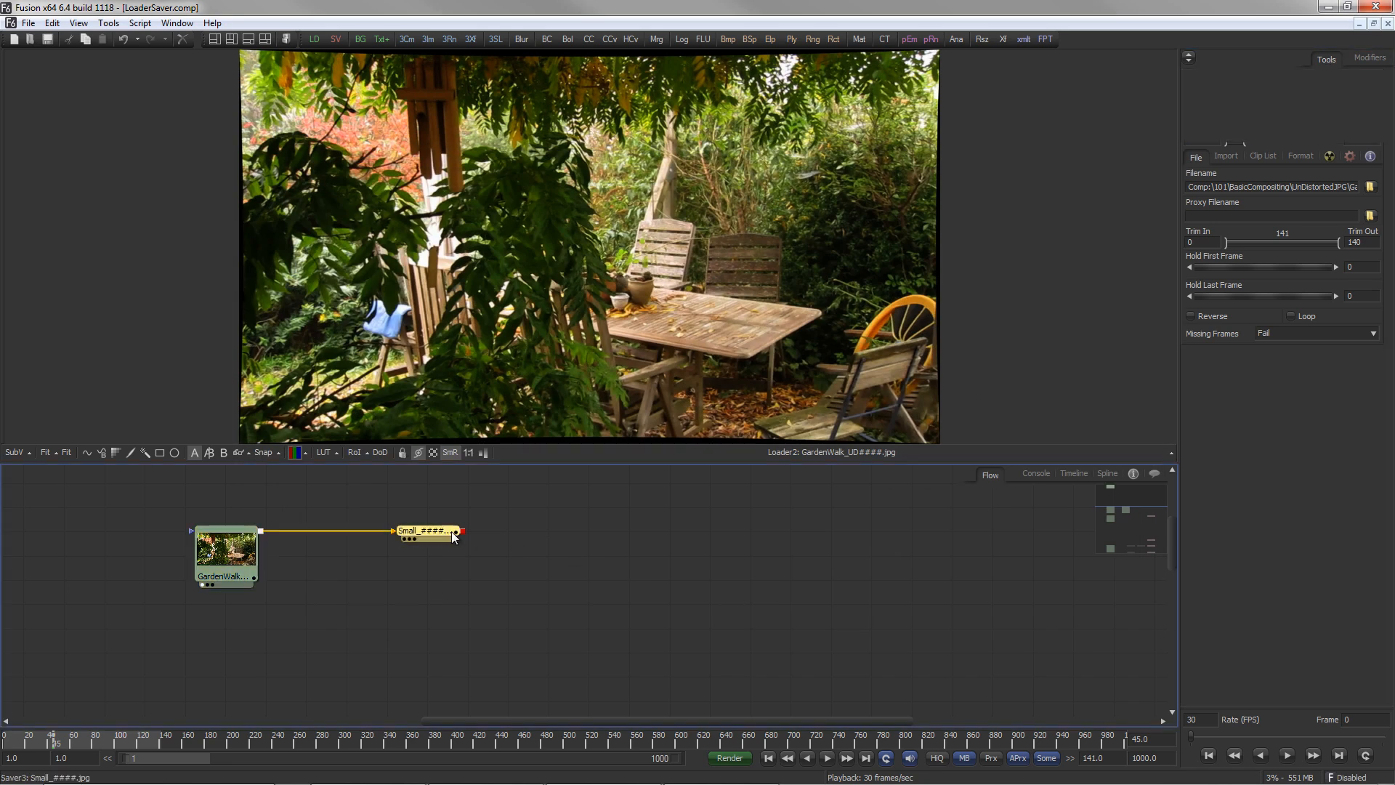
# Browse the Small saver's output location and cancel without changes
pyautogui.click(1368, 158)
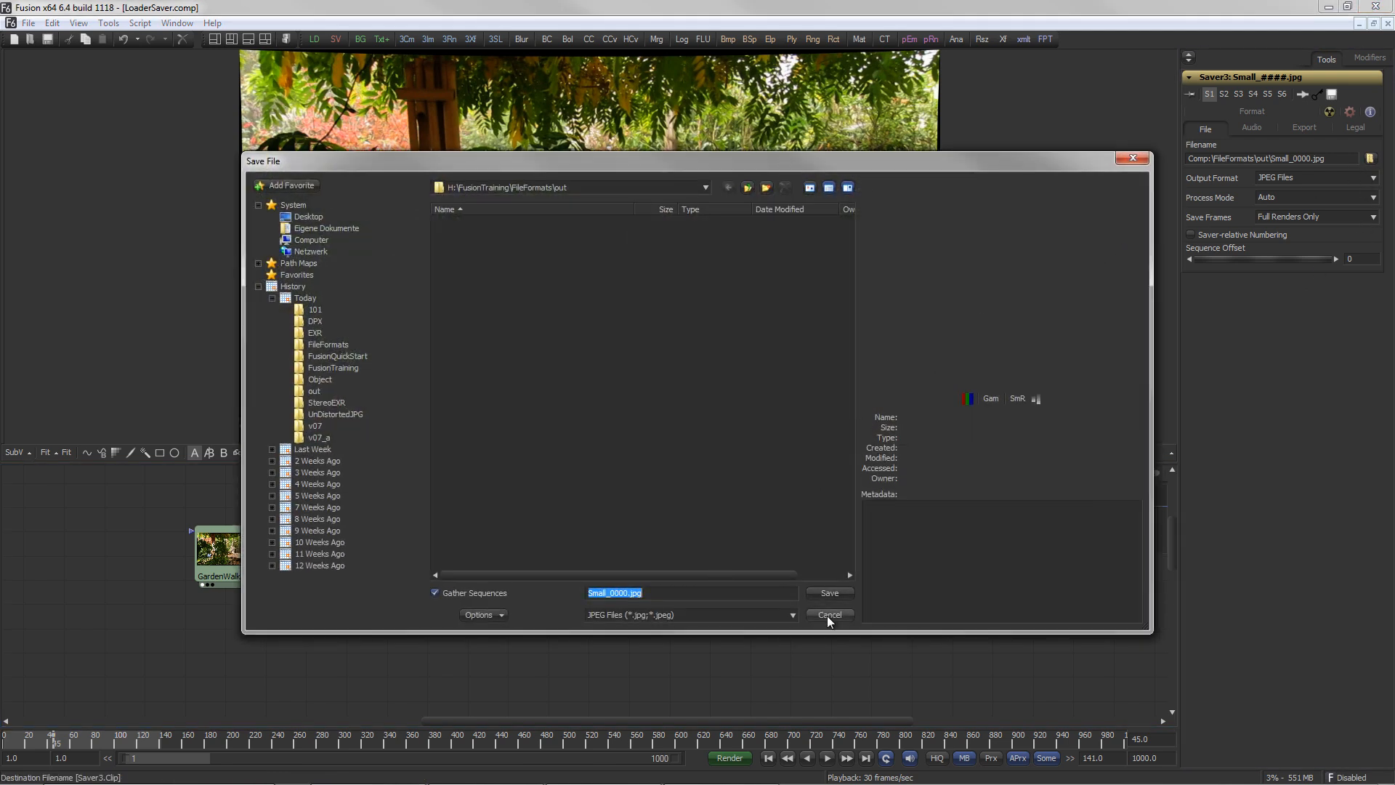
pyautogui.click(826, 613)
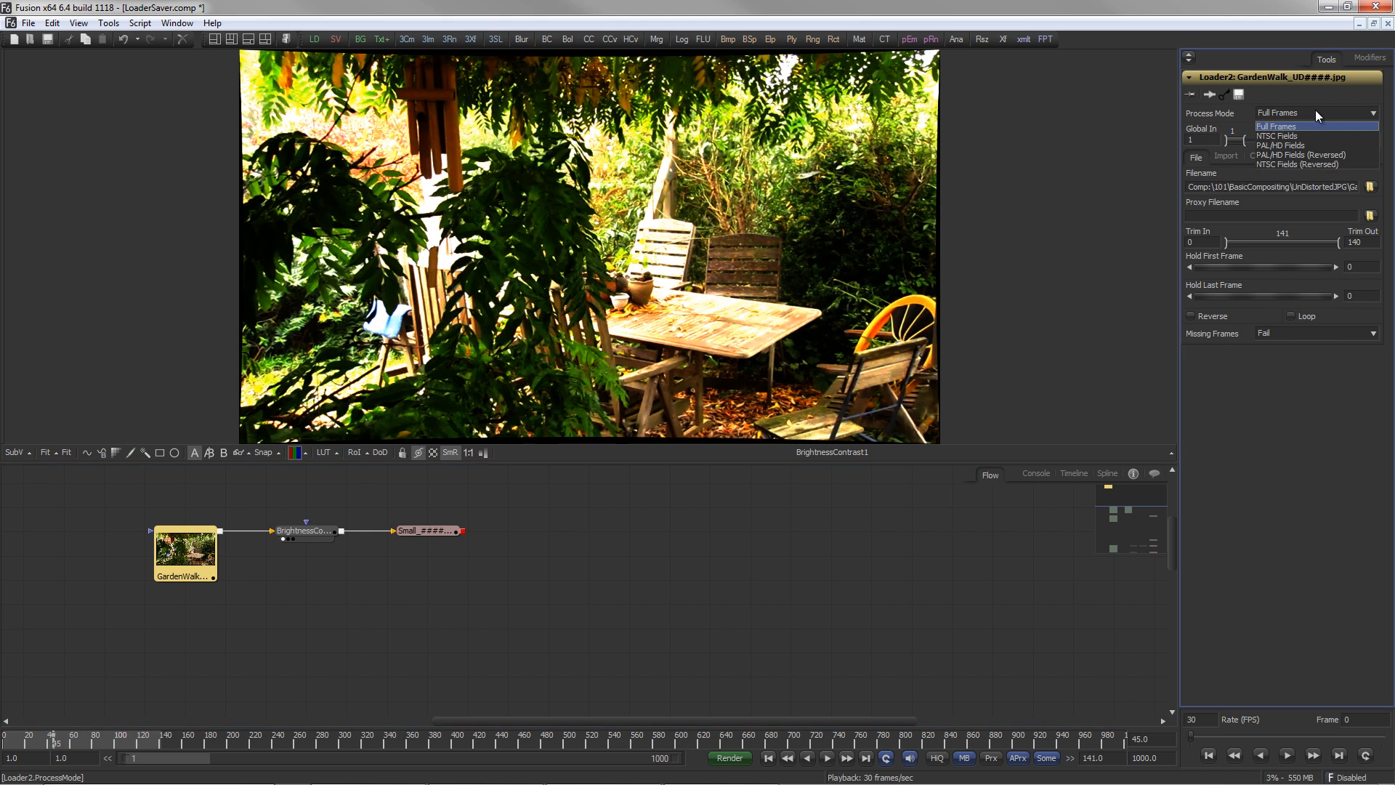
pyautogui.moveTo(1325, 125)
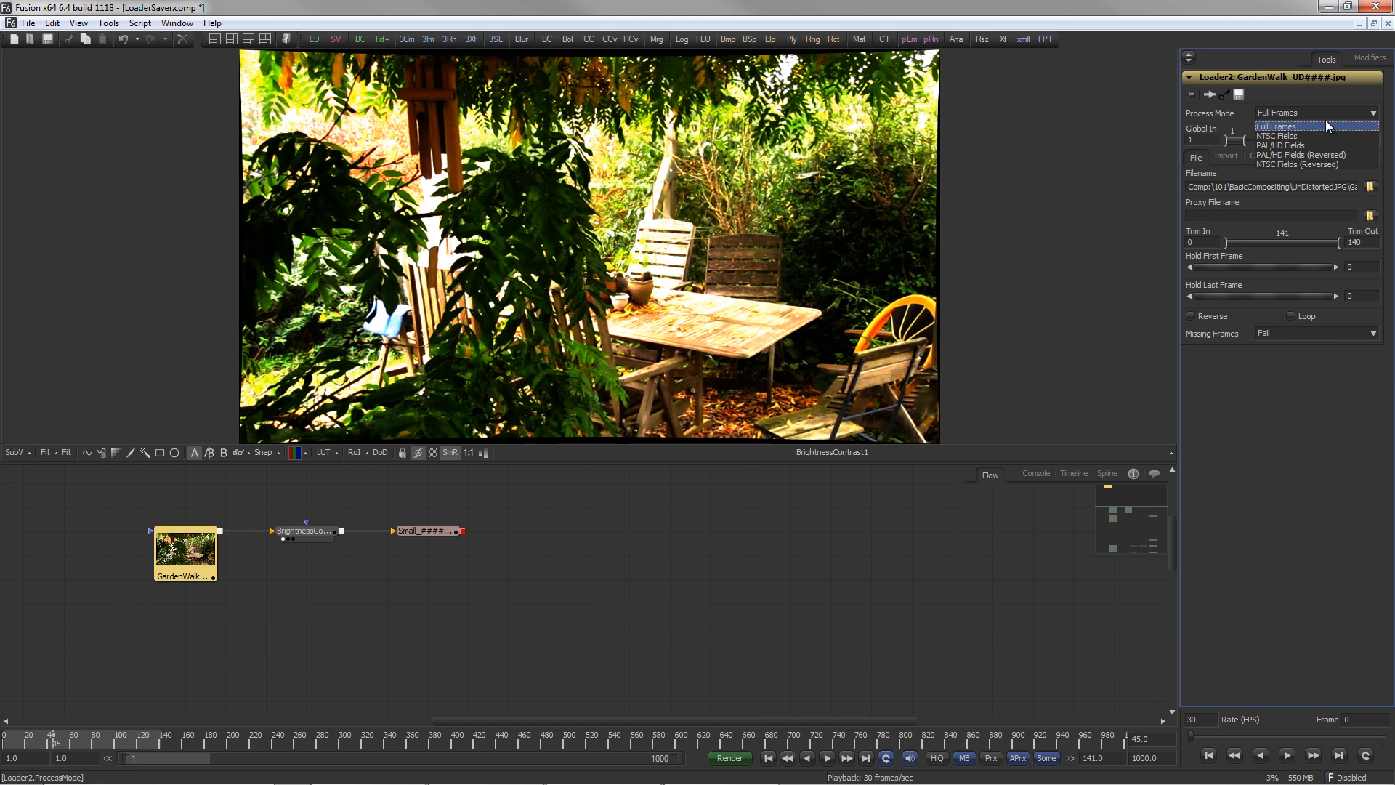
pyautogui.moveTo(1316, 156)
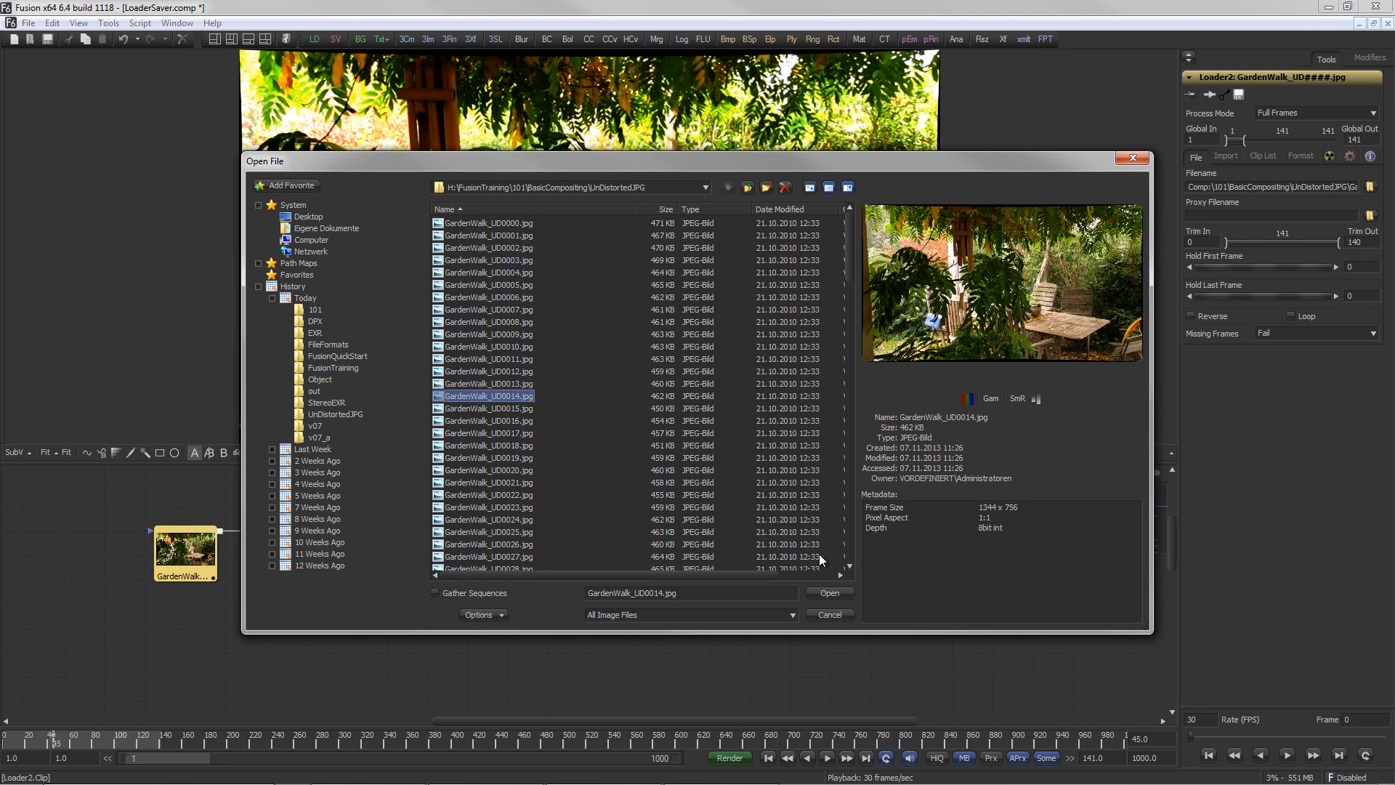
# Shift the GardenWalk clip to start at frame 114, trimmed to frames 20–106 with first/last frames held
pyautogui.click(826, 593)
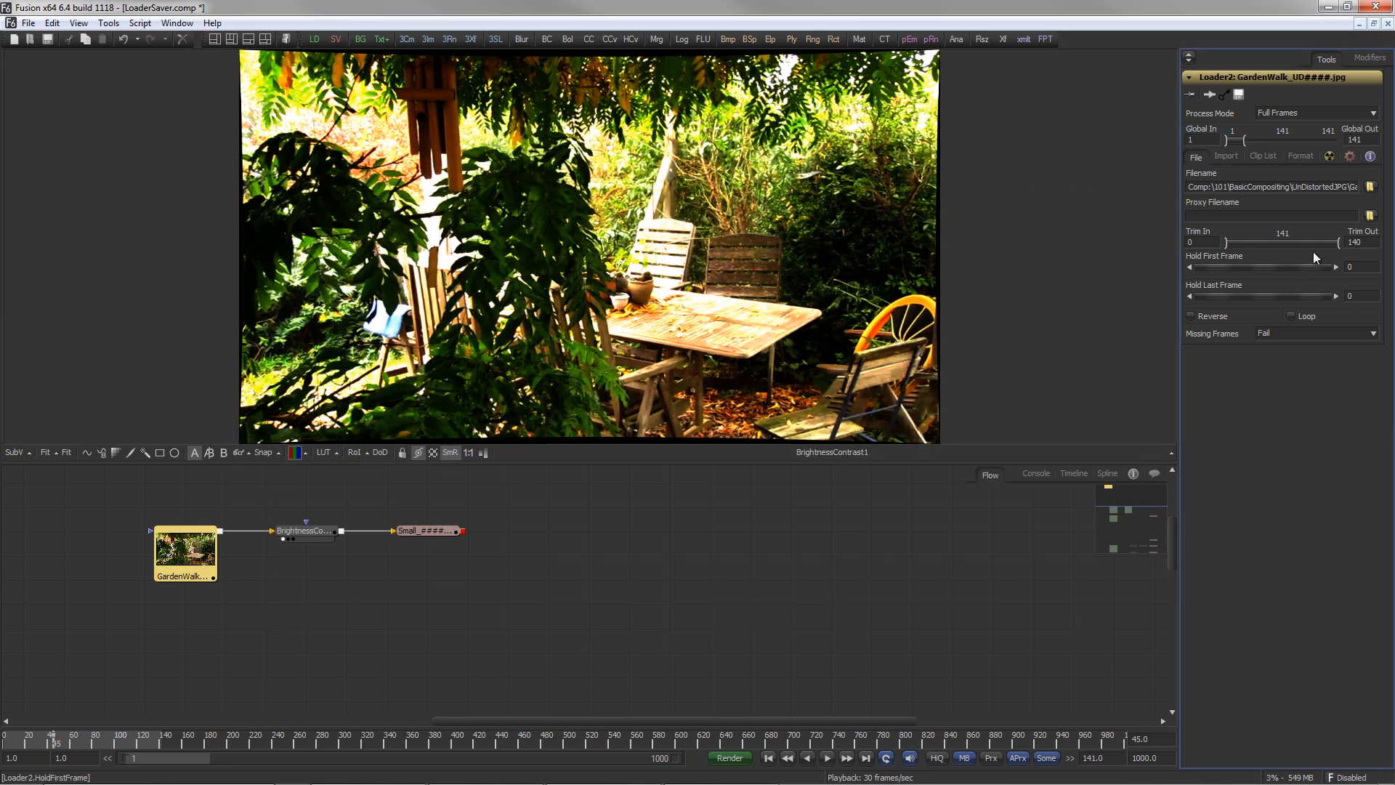
pyautogui.click(1273, 214)
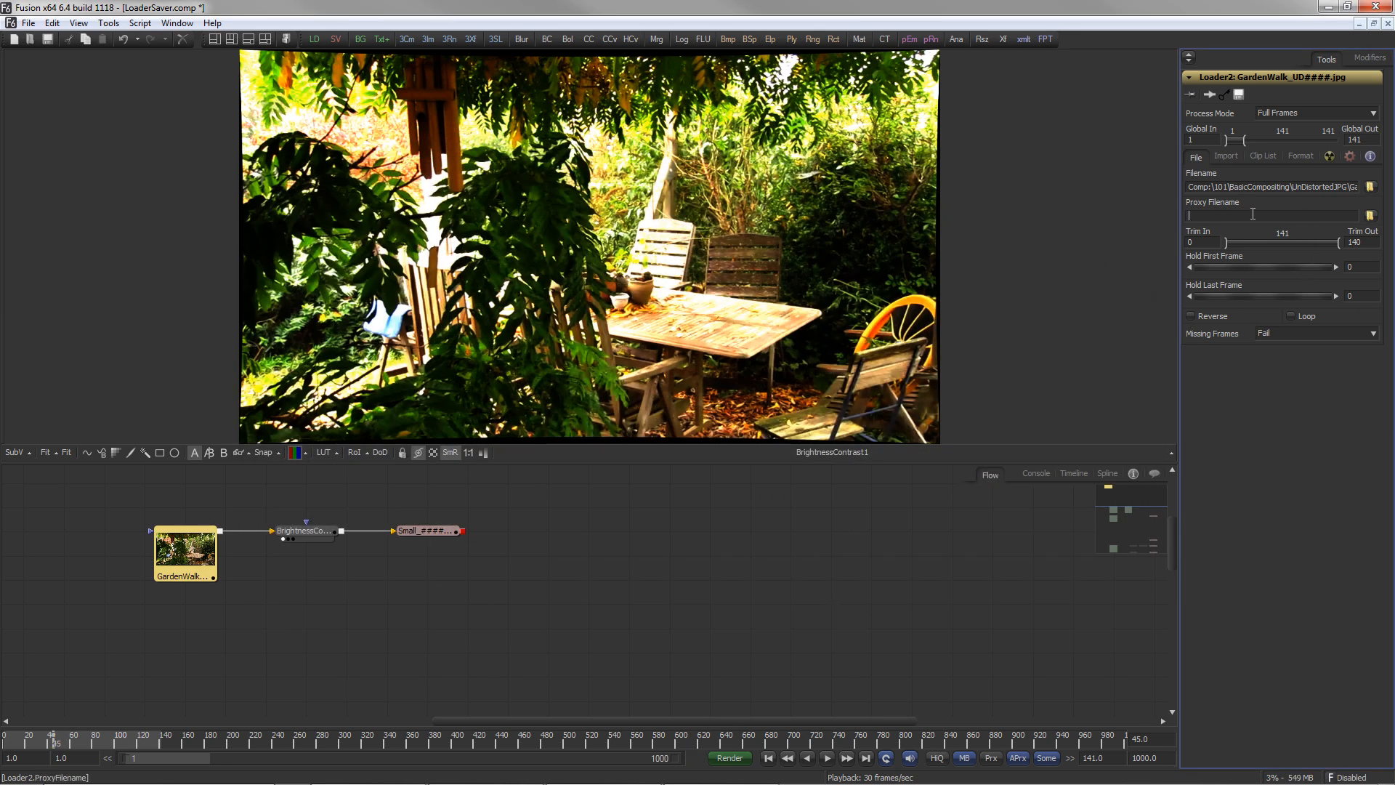
pyautogui.moveTo(1227, 242); pyautogui.dragTo(1245, 243)
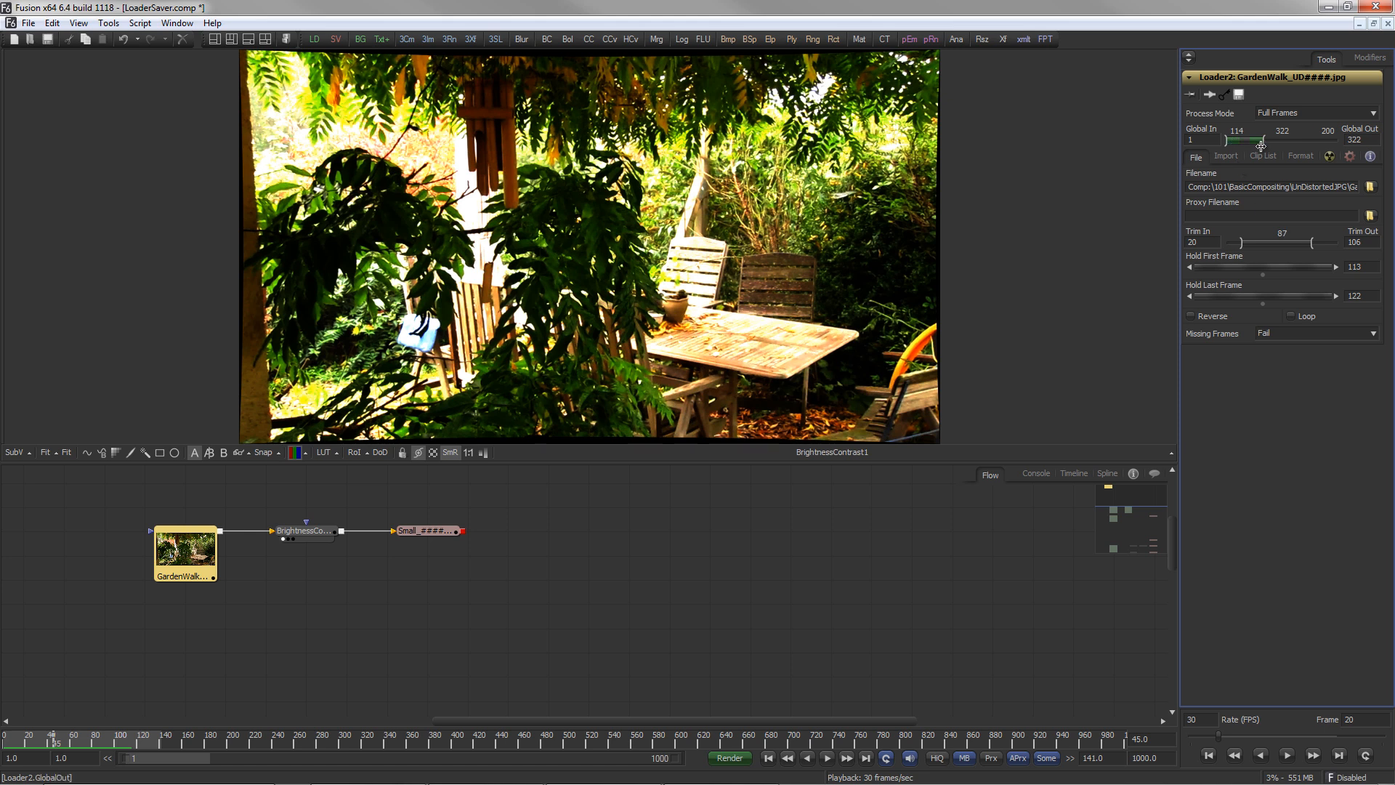
pyautogui.moveTo(1261, 151)
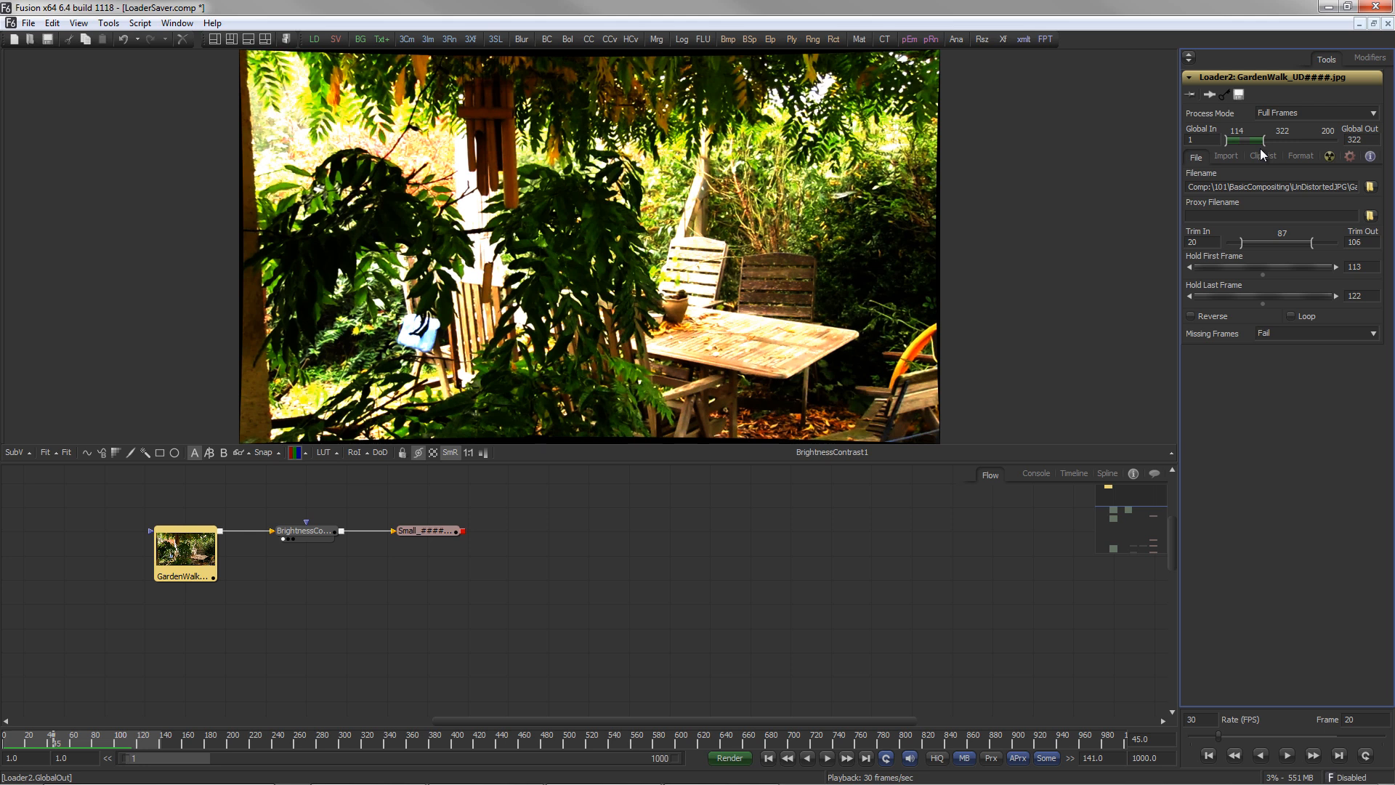
# Toggle Reverse playback on and off, and keep Missing Frames set to Fail
pyautogui.click(1189, 316)
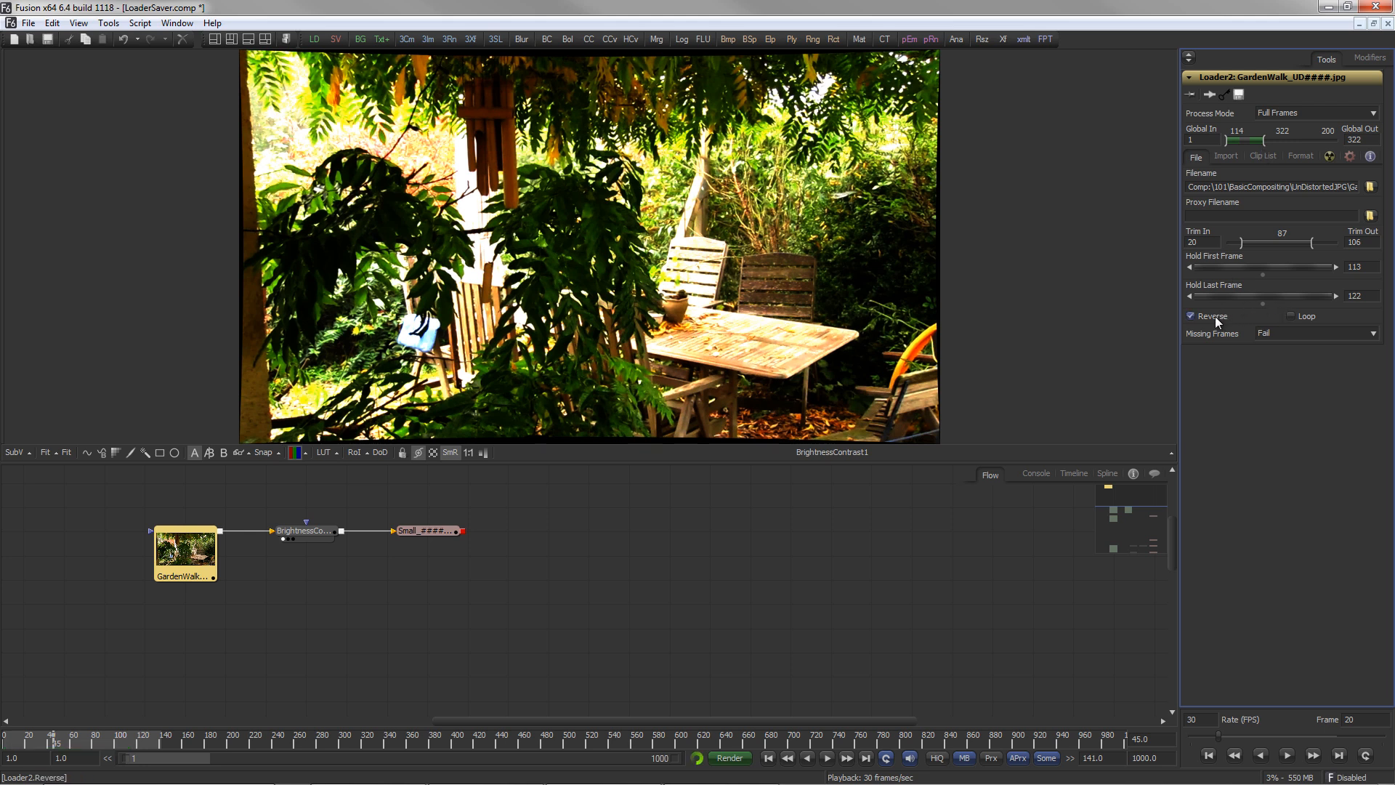
pyautogui.click(1190, 315)
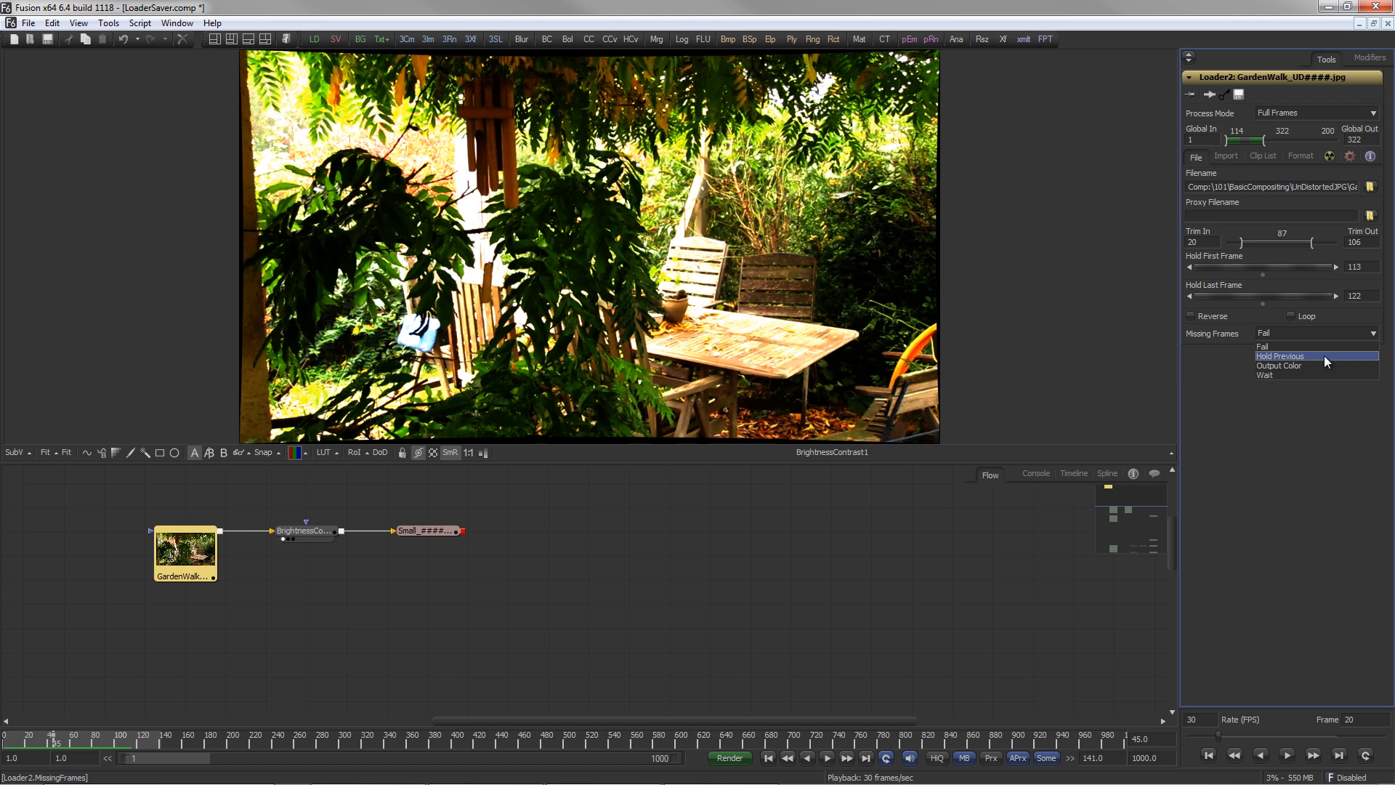
pyautogui.moveTo(1291, 373)
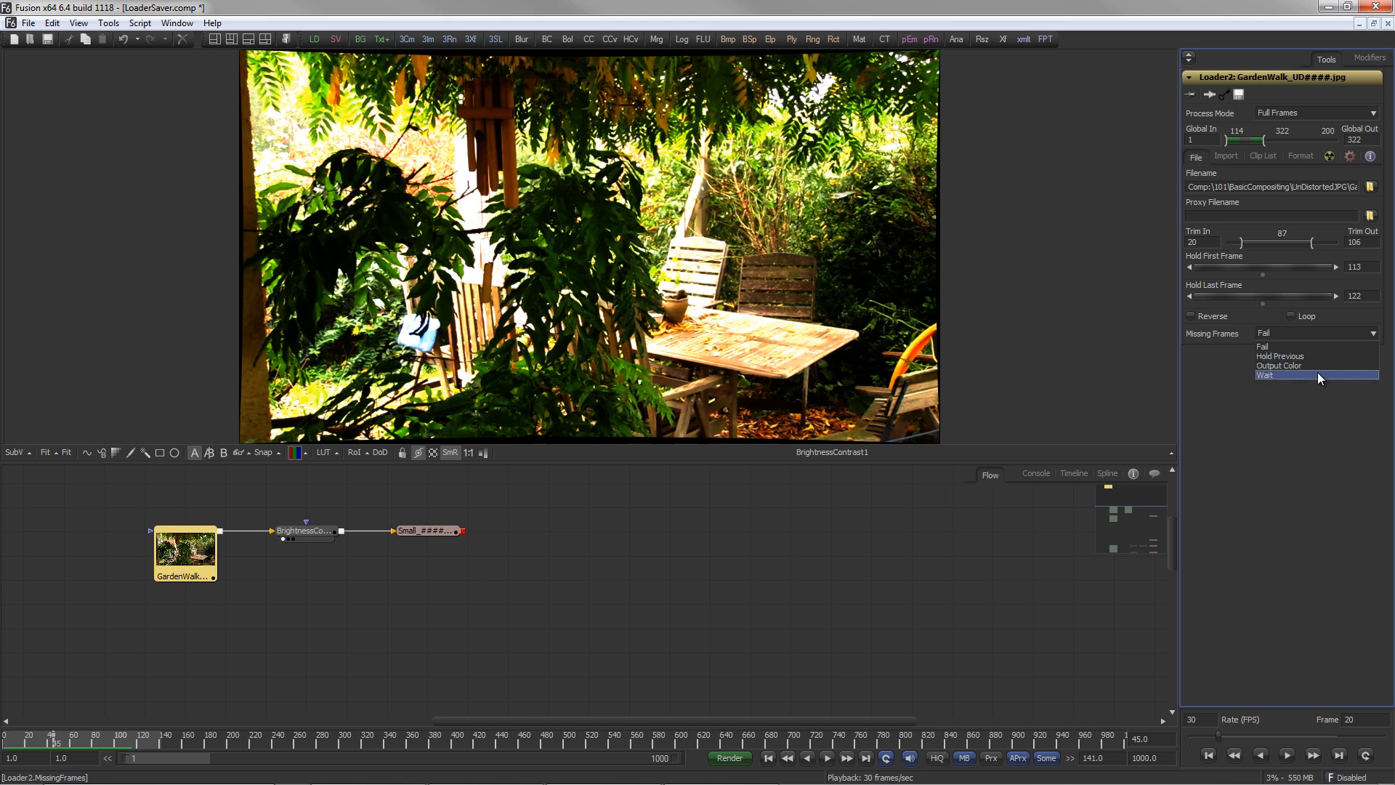
pyautogui.click(1261, 346)
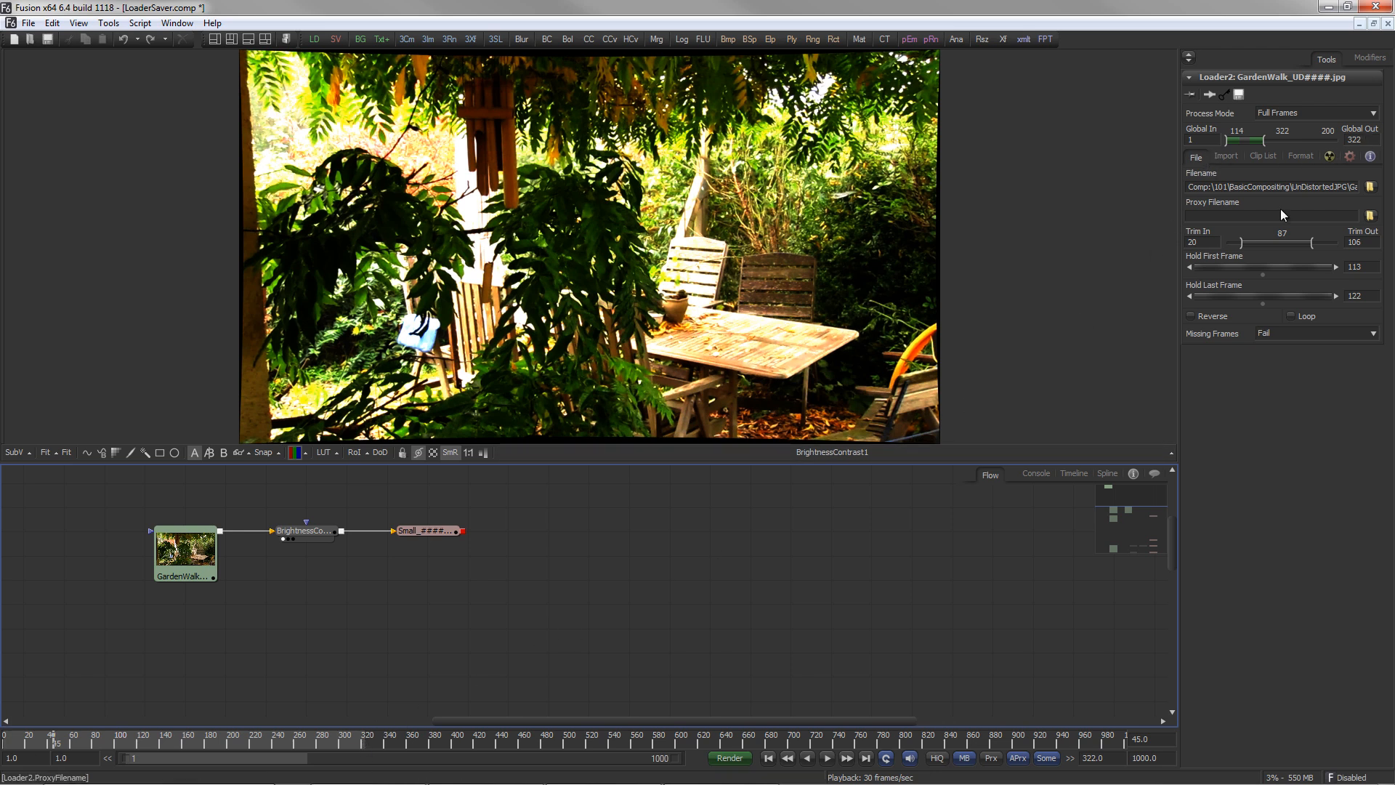
# Restore the loader's full 1–141 frame range with no trim or holds
pyautogui.click(185, 552)
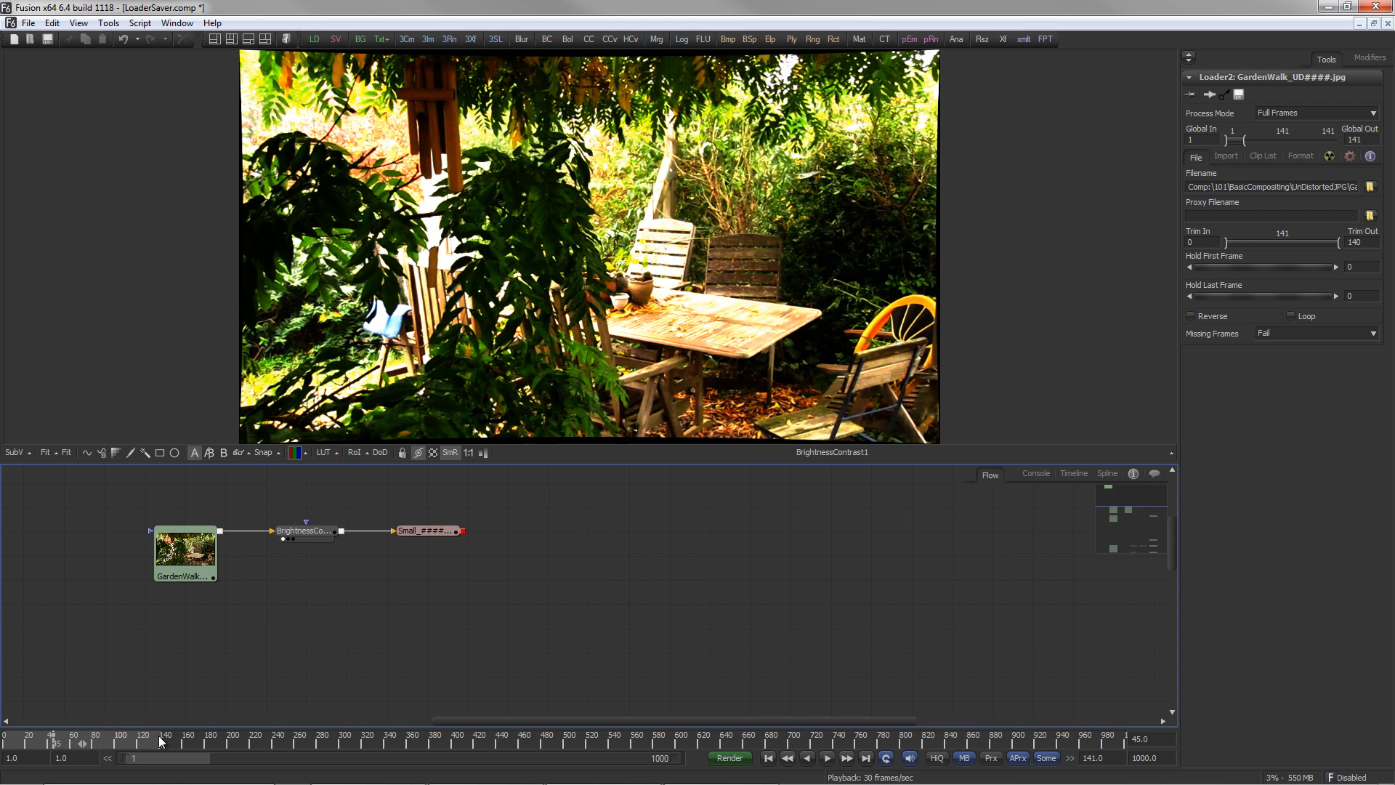
pyautogui.moveTo(1337, 81)
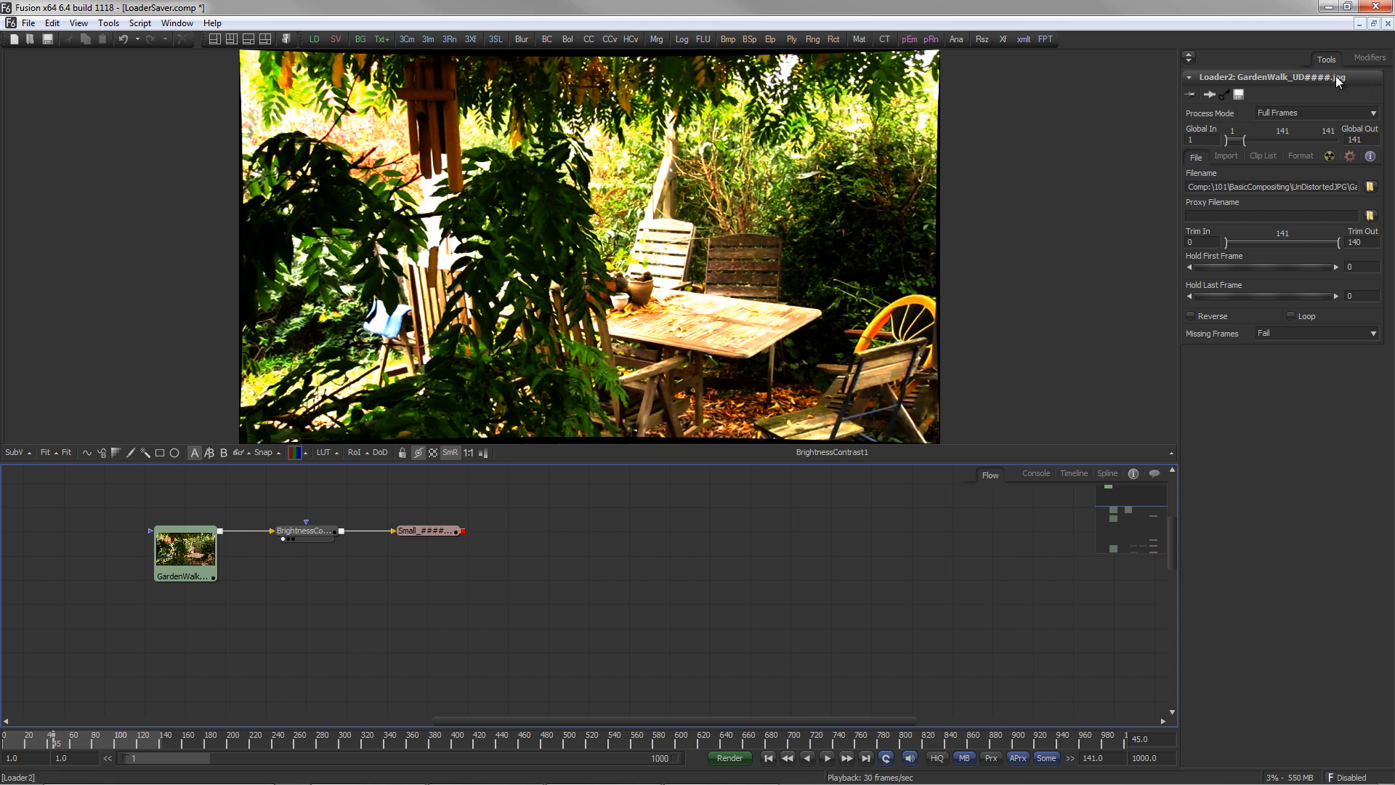
pyautogui.click(1299, 155)
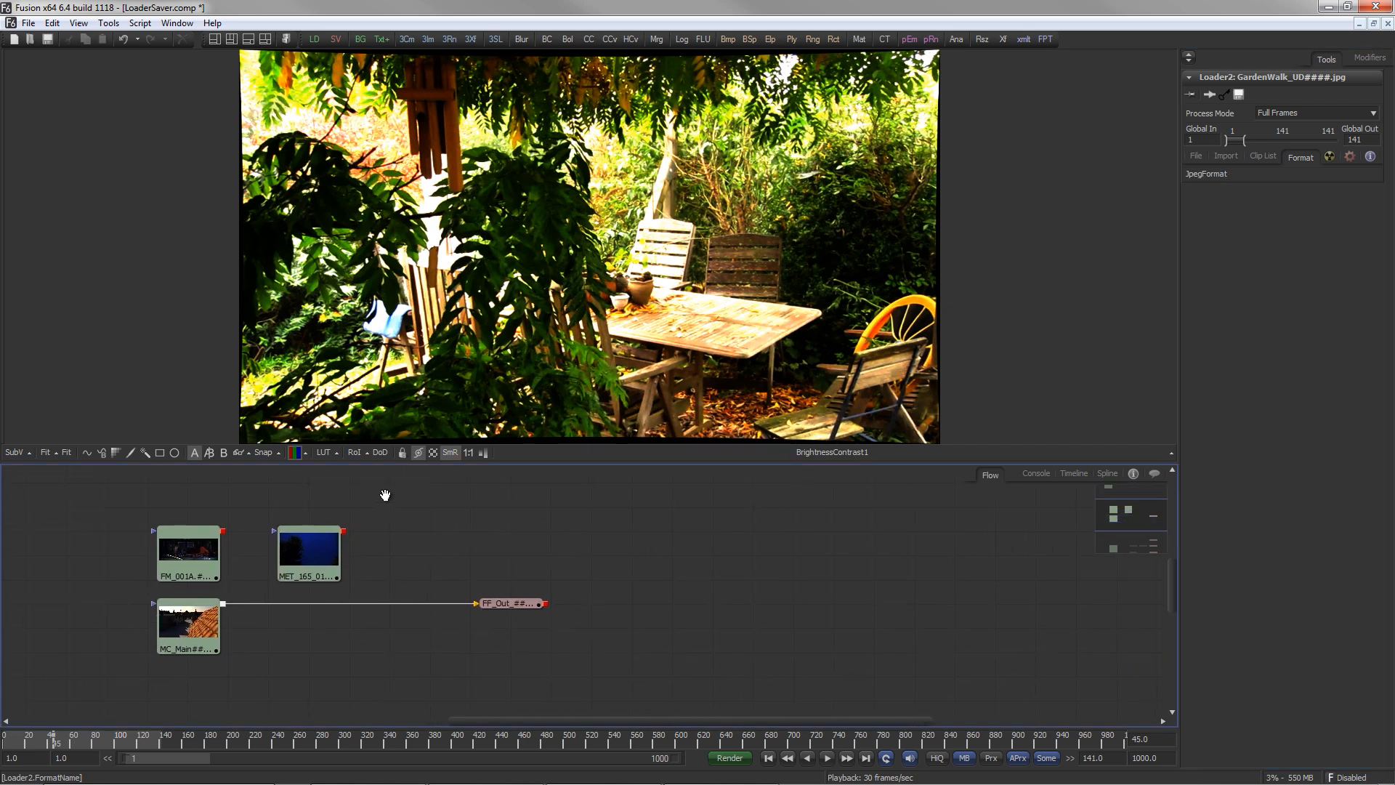
# Show the FM_001A loader's DPX format settings and apply the Josh Pines log conversion
pyautogui.click(184, 552)
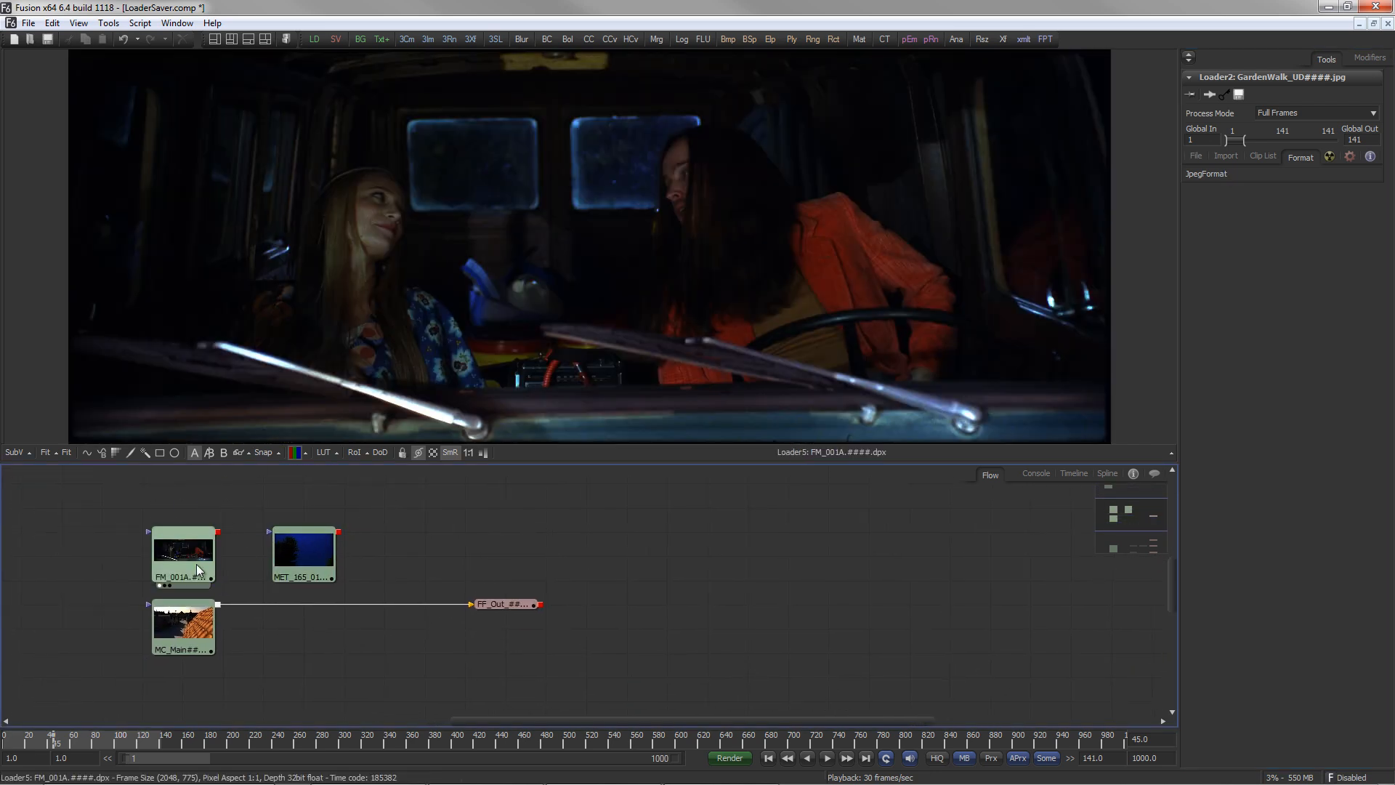
pyautogui.click(183, 552)
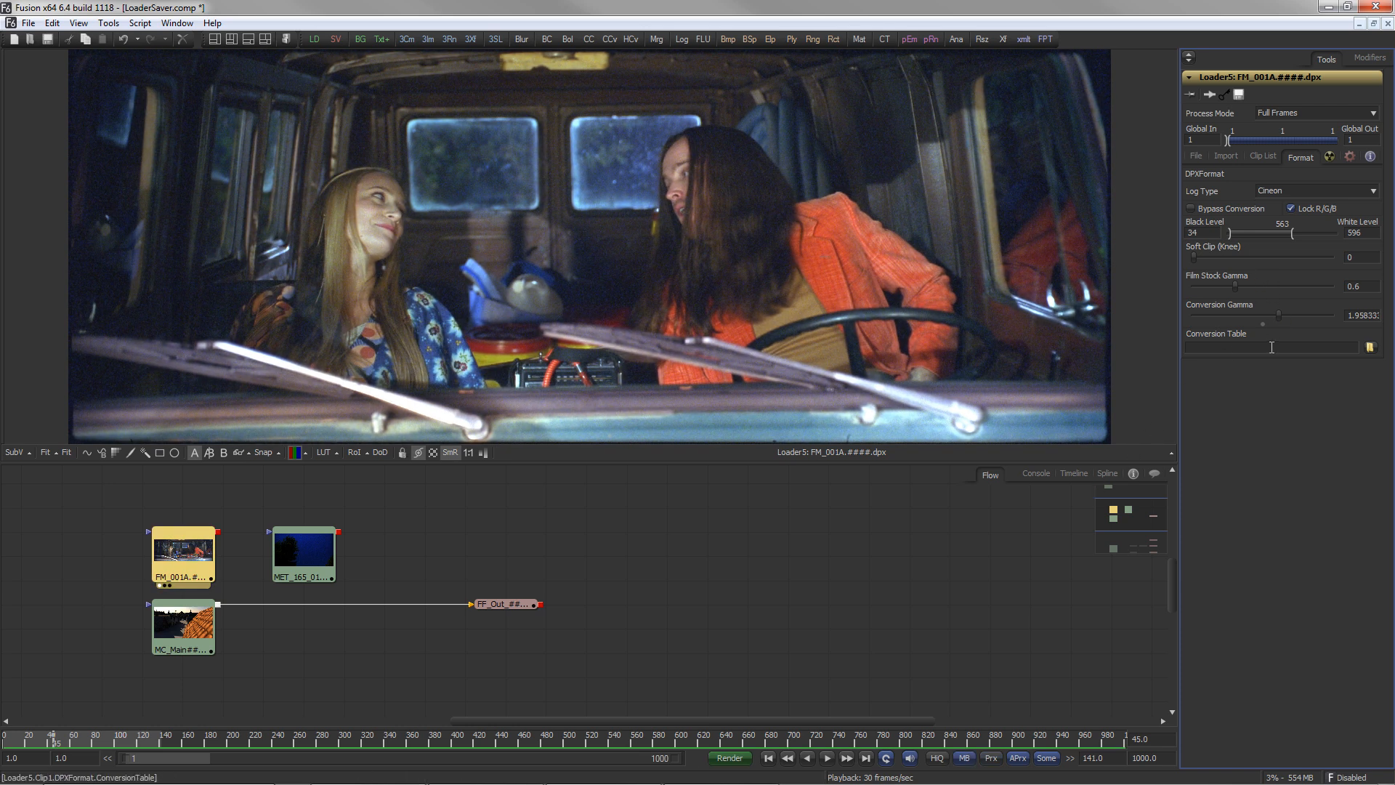
pyautogui.click(1315, 189)
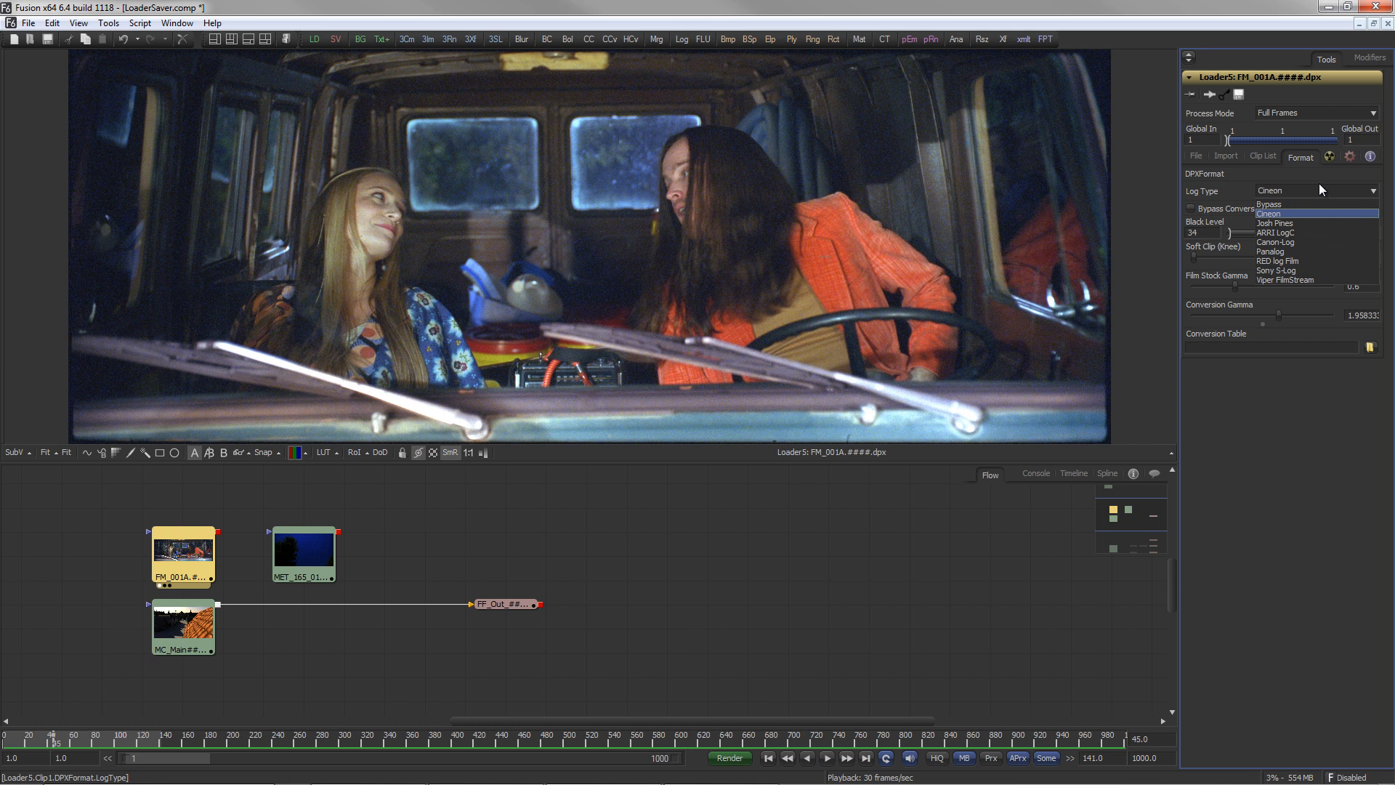
pyautogui.click(1274, 223)
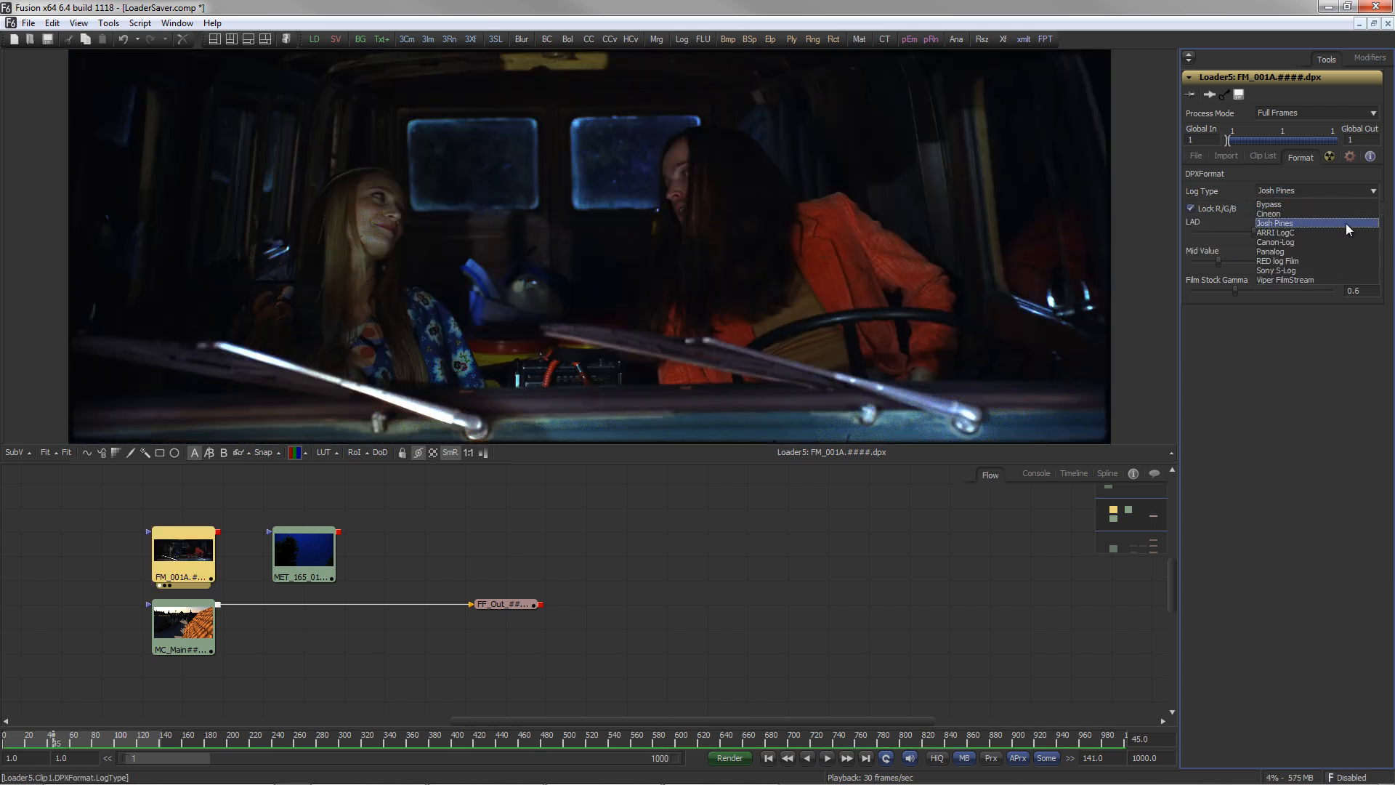
pyautogui.click(1274, 223)
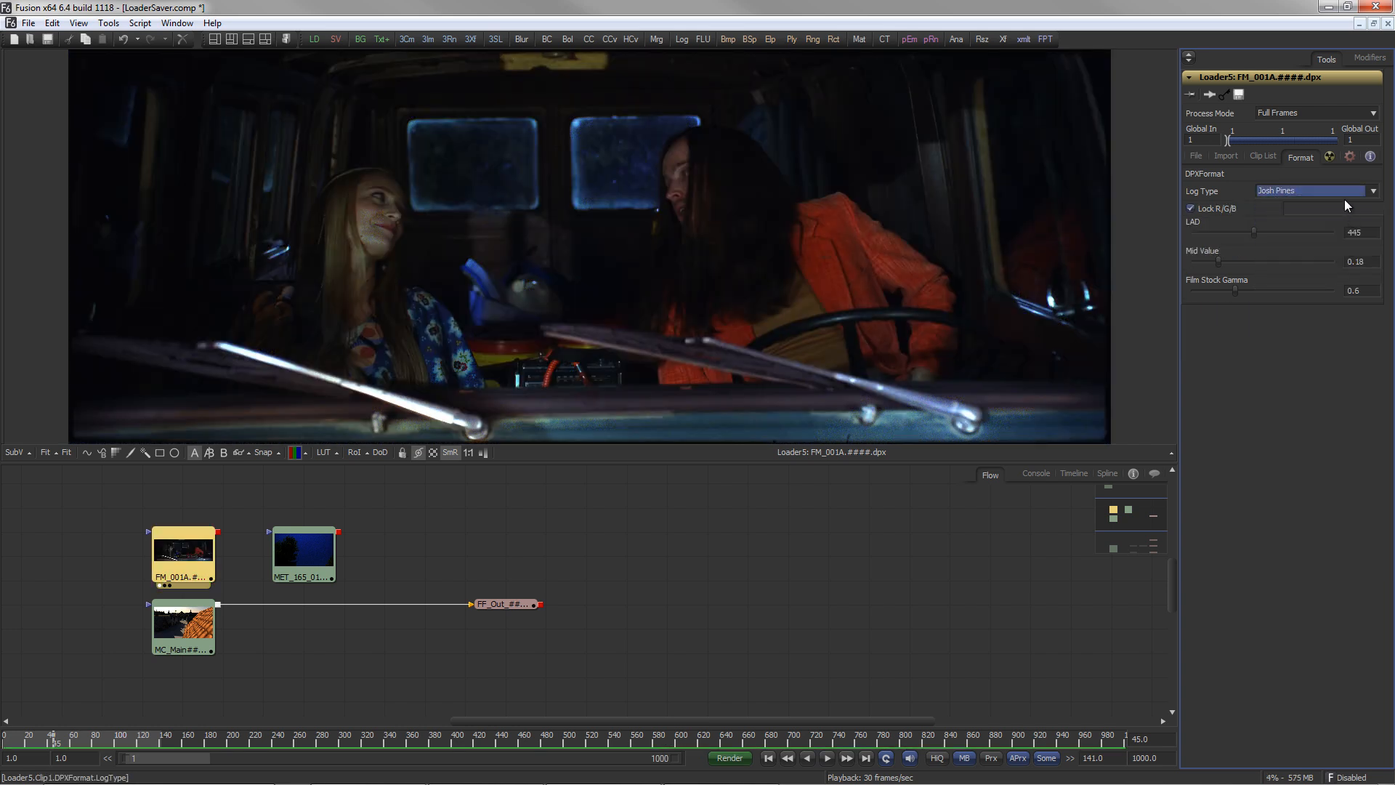
# Switch FM_001A to Canon-Log then ARRI LogC, and select the MET_165_01 loader's format settings
pyautogui.click(1371, 189)
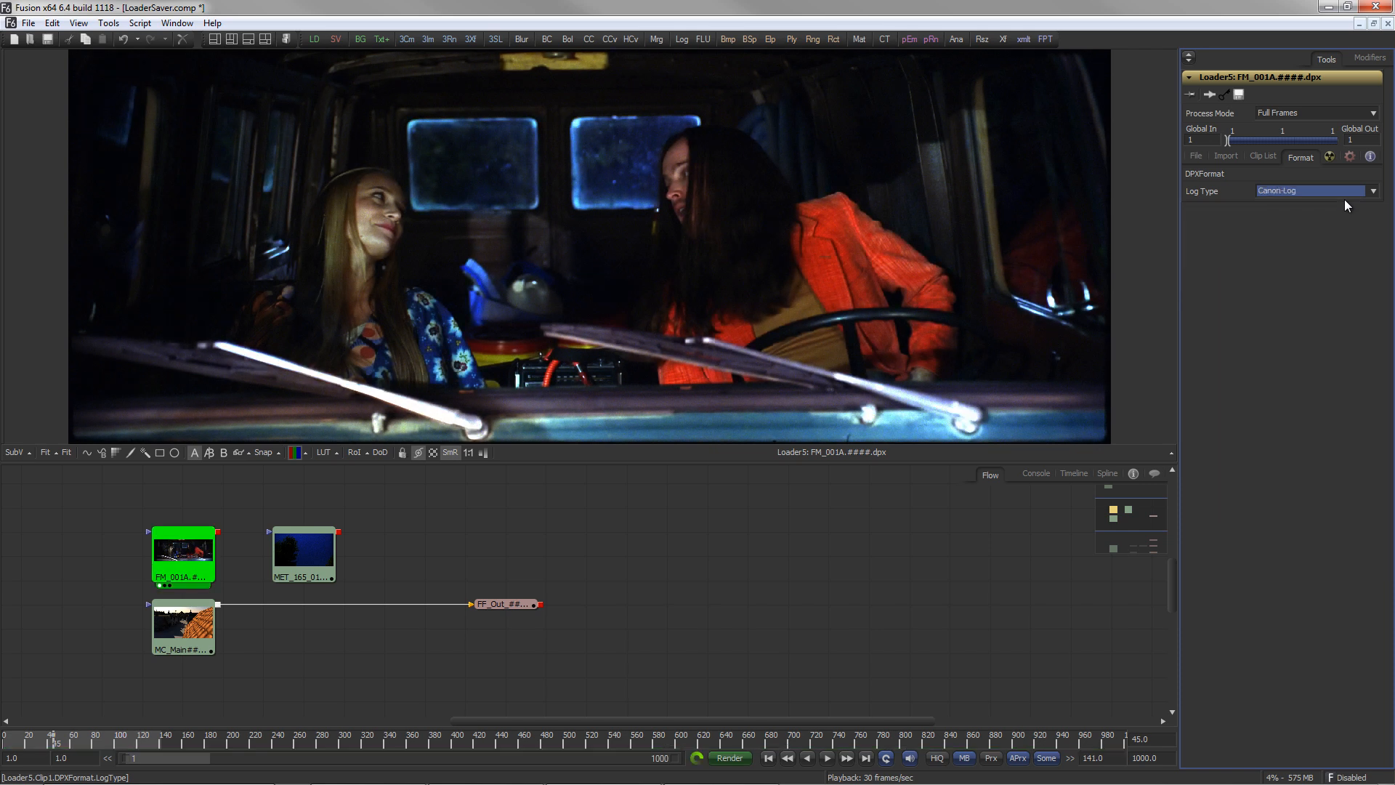
pyautogui.click(1308, 189)
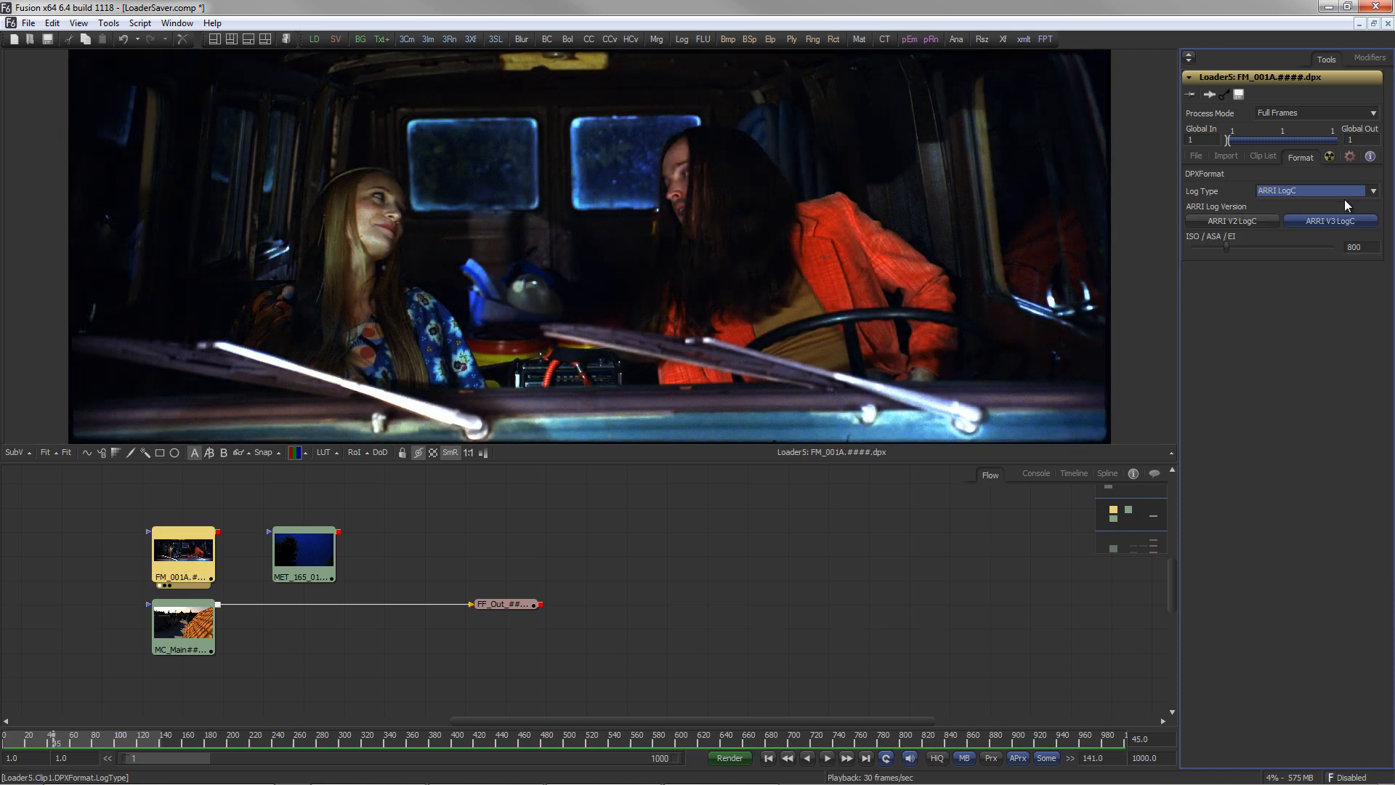
pyautogui.click(304, 554)
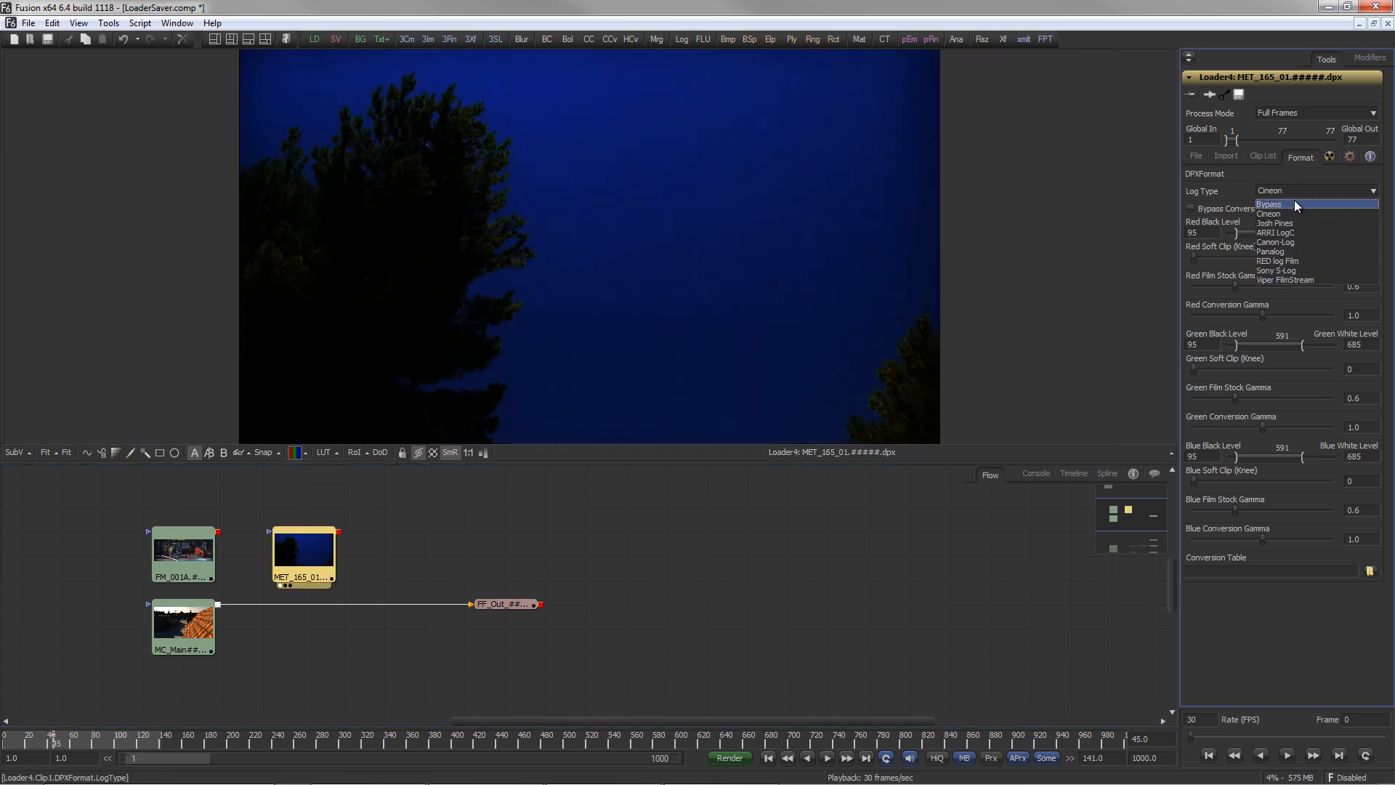
# Set MET_165_01 log type to Bypass and expand the MC_Main EXR loader's channel assignments
pyautogui.click(1269, 204)
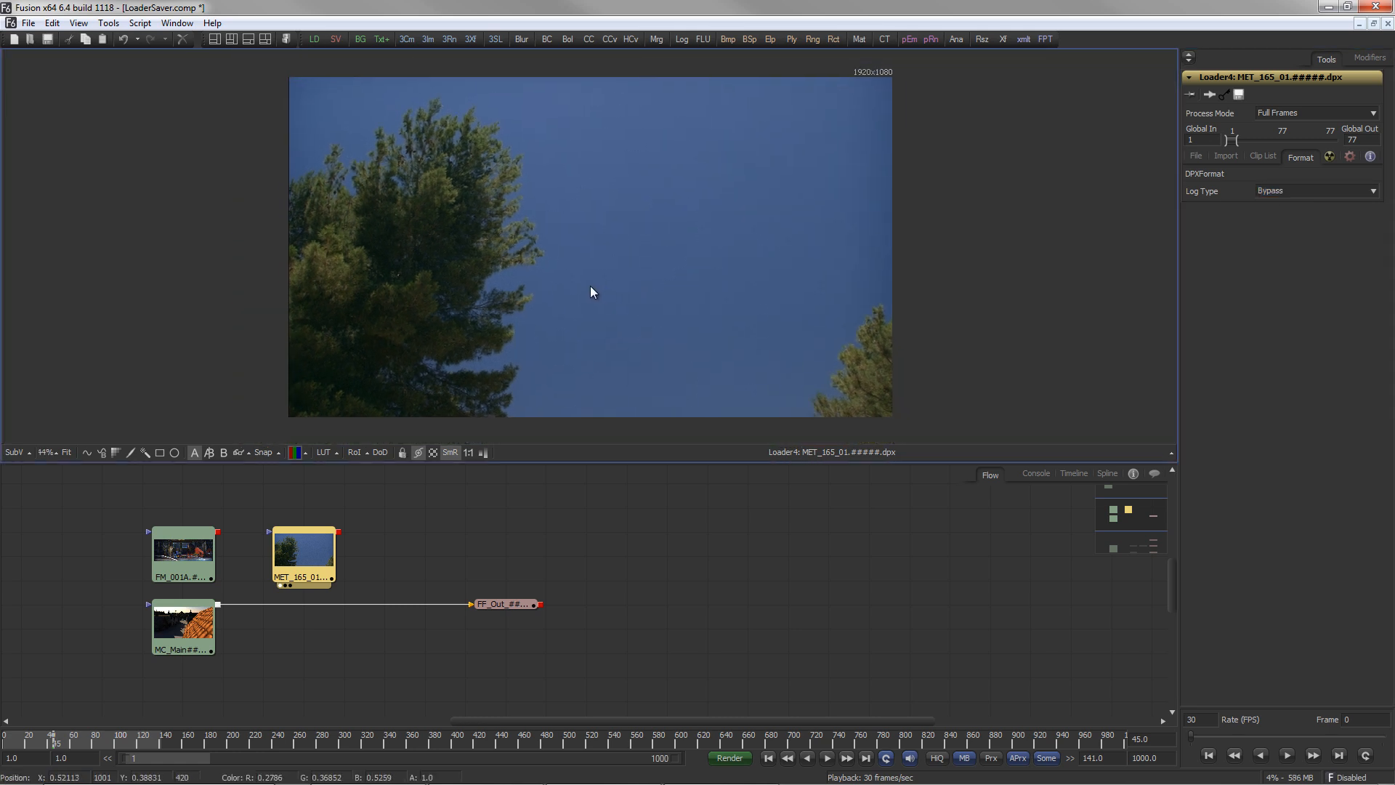
pyautogui.click(183, 627)
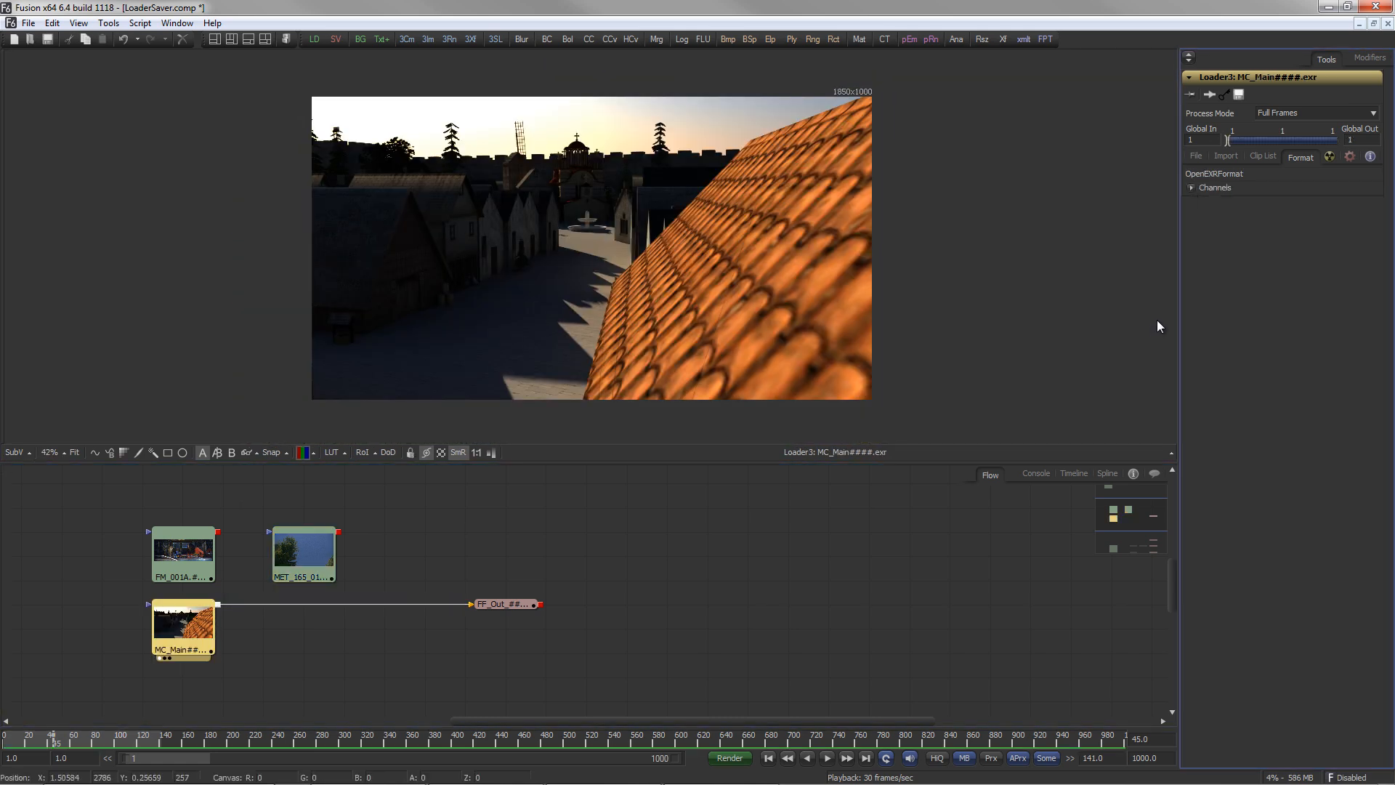
pyautogui.click(1190, 187)
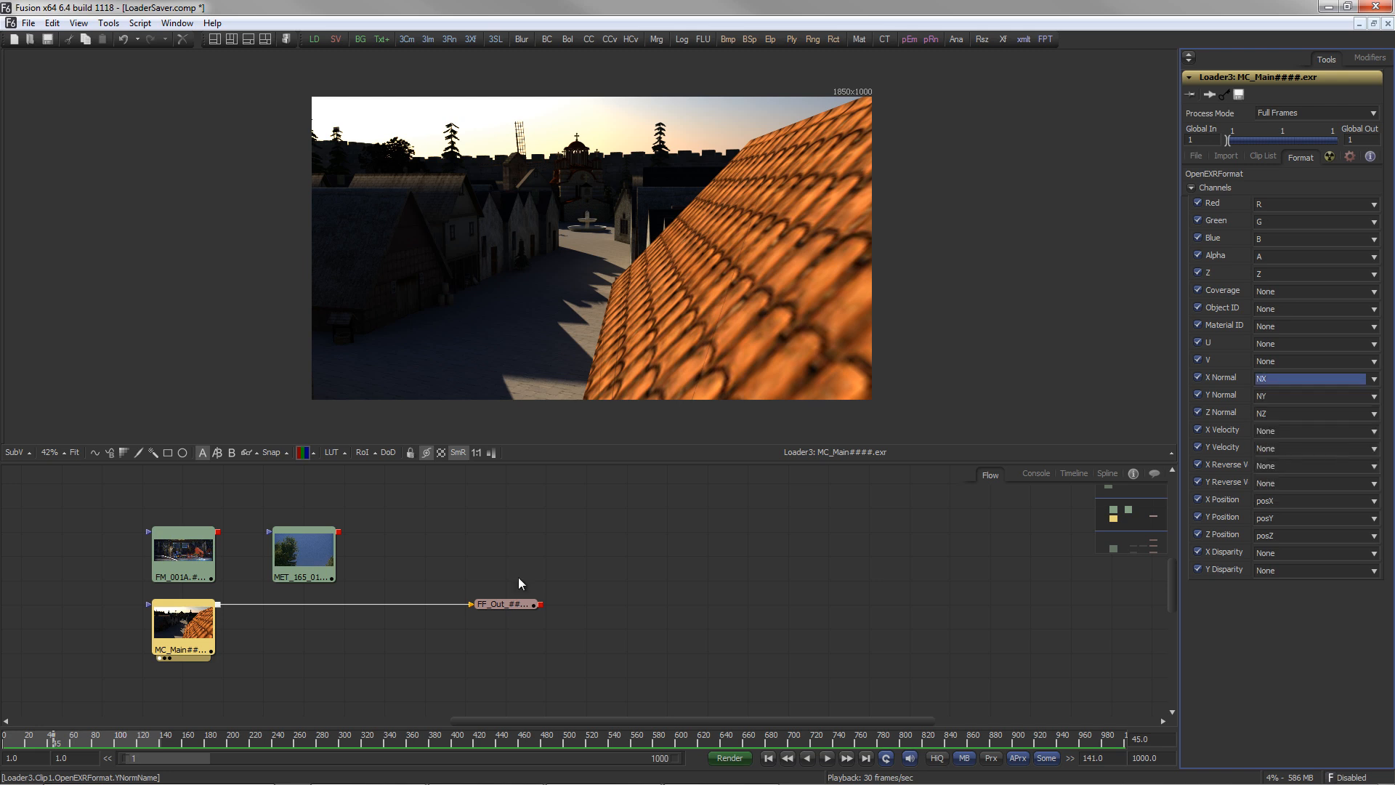
# Select the FF_Out saver and show its OpenEXR depth, compression and channel options
pyautogui.click(501, 603)
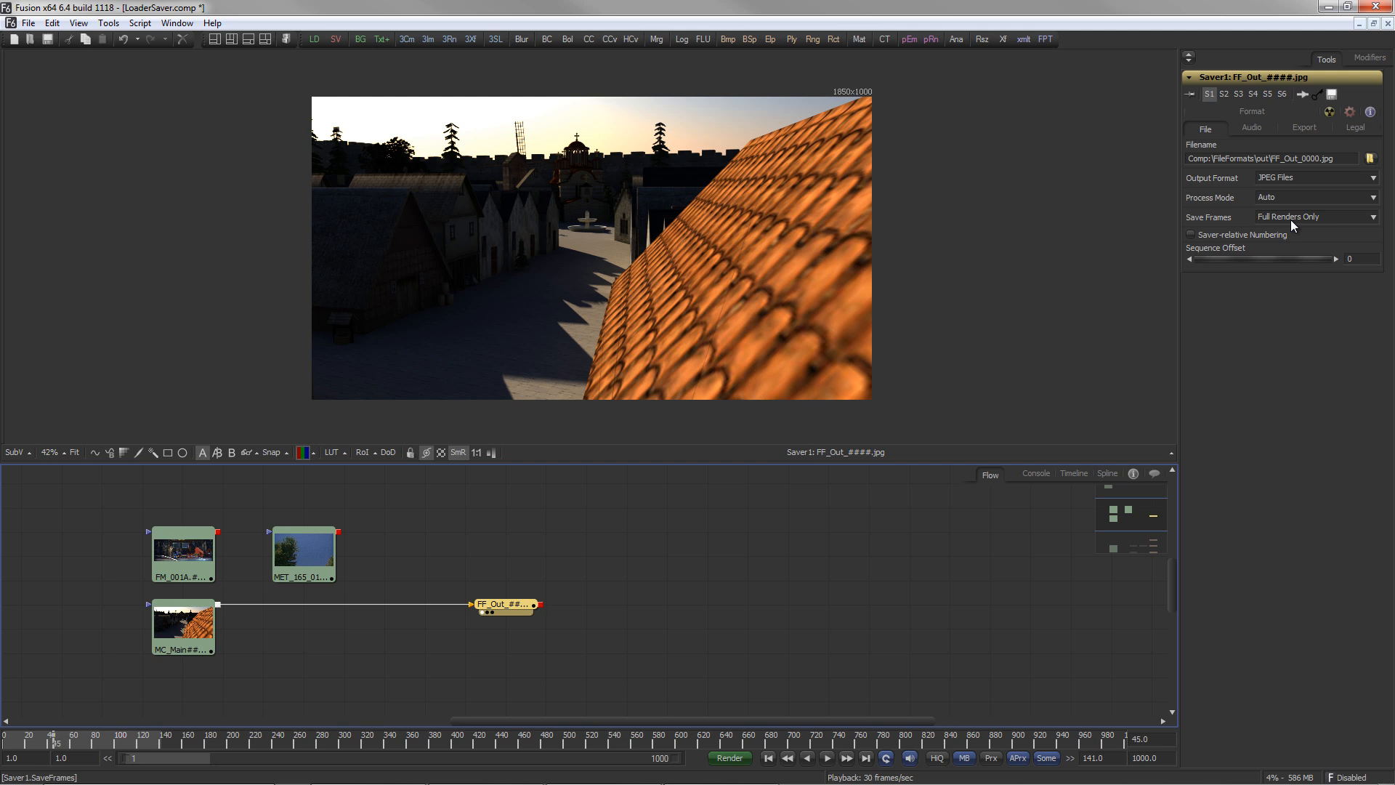
pyautogui.moveTo(1261, 334)
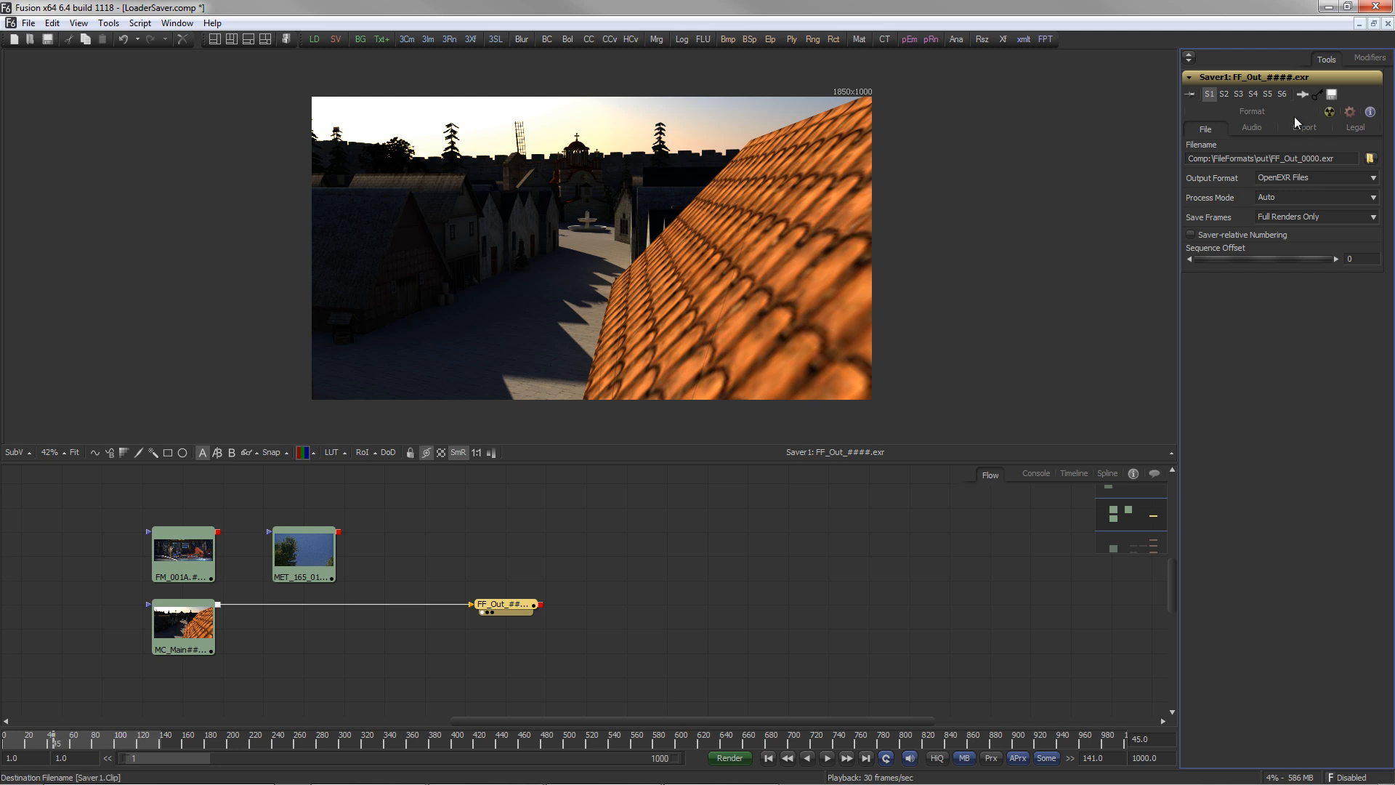
pyautogui.click(1251, 129)
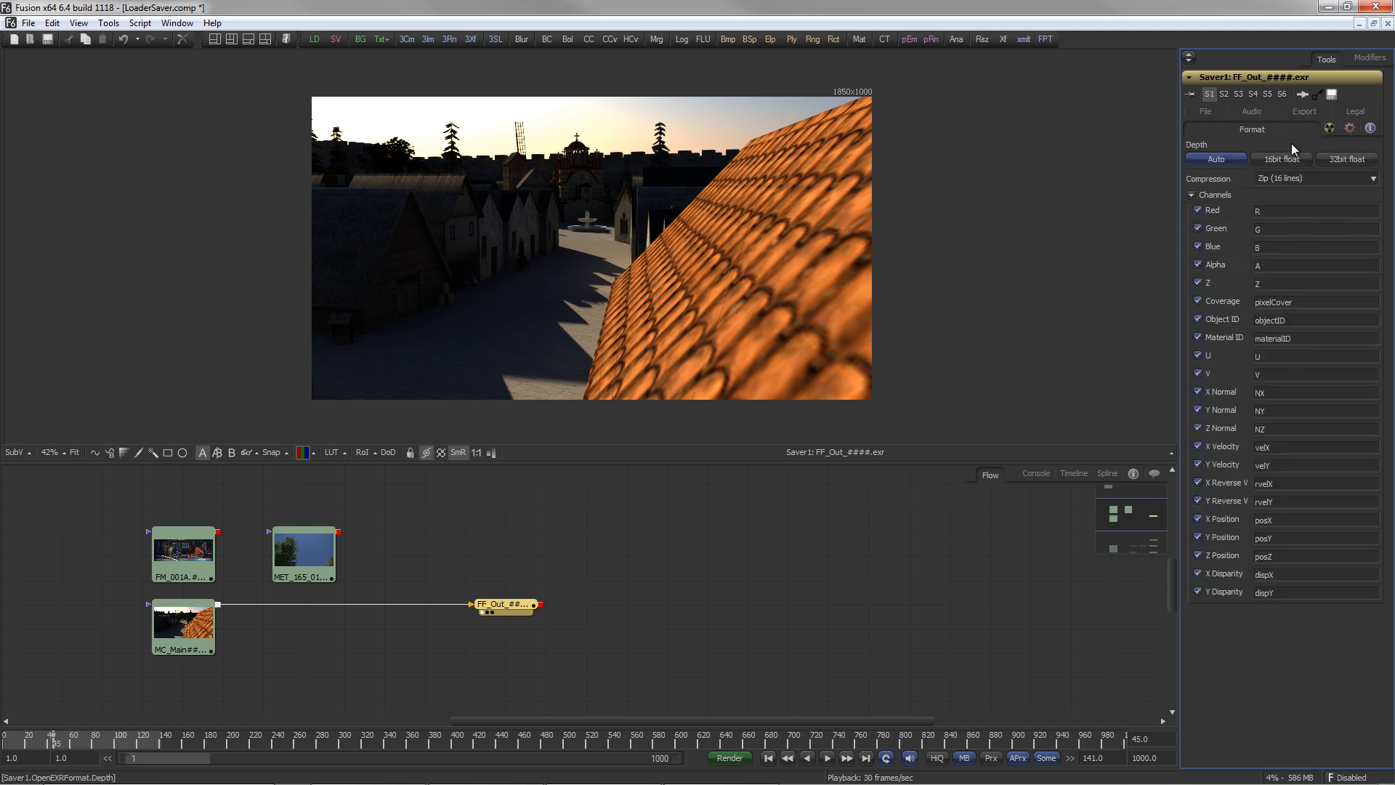
pyautogui.moveTo(1289, 515)
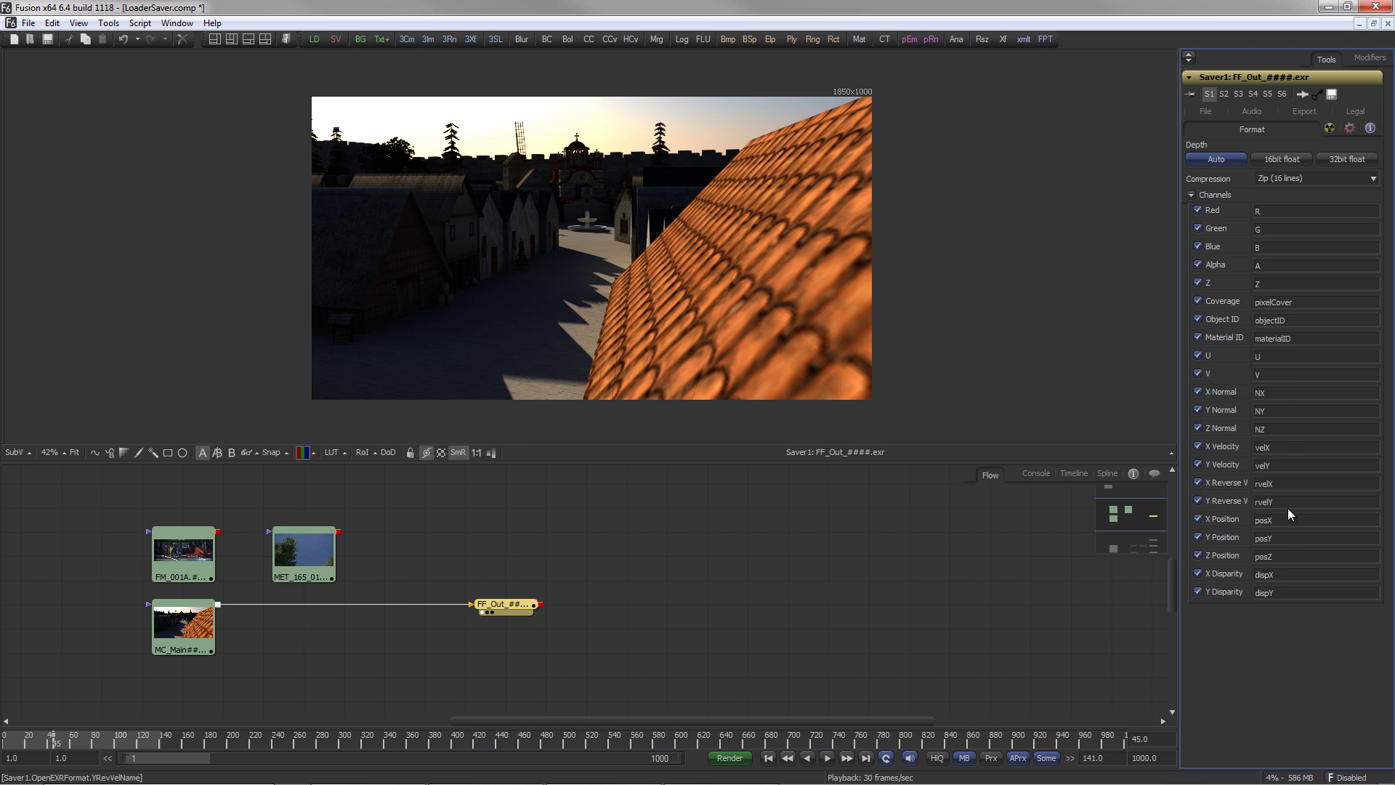
pyautogui.moveTo(1290, 598)
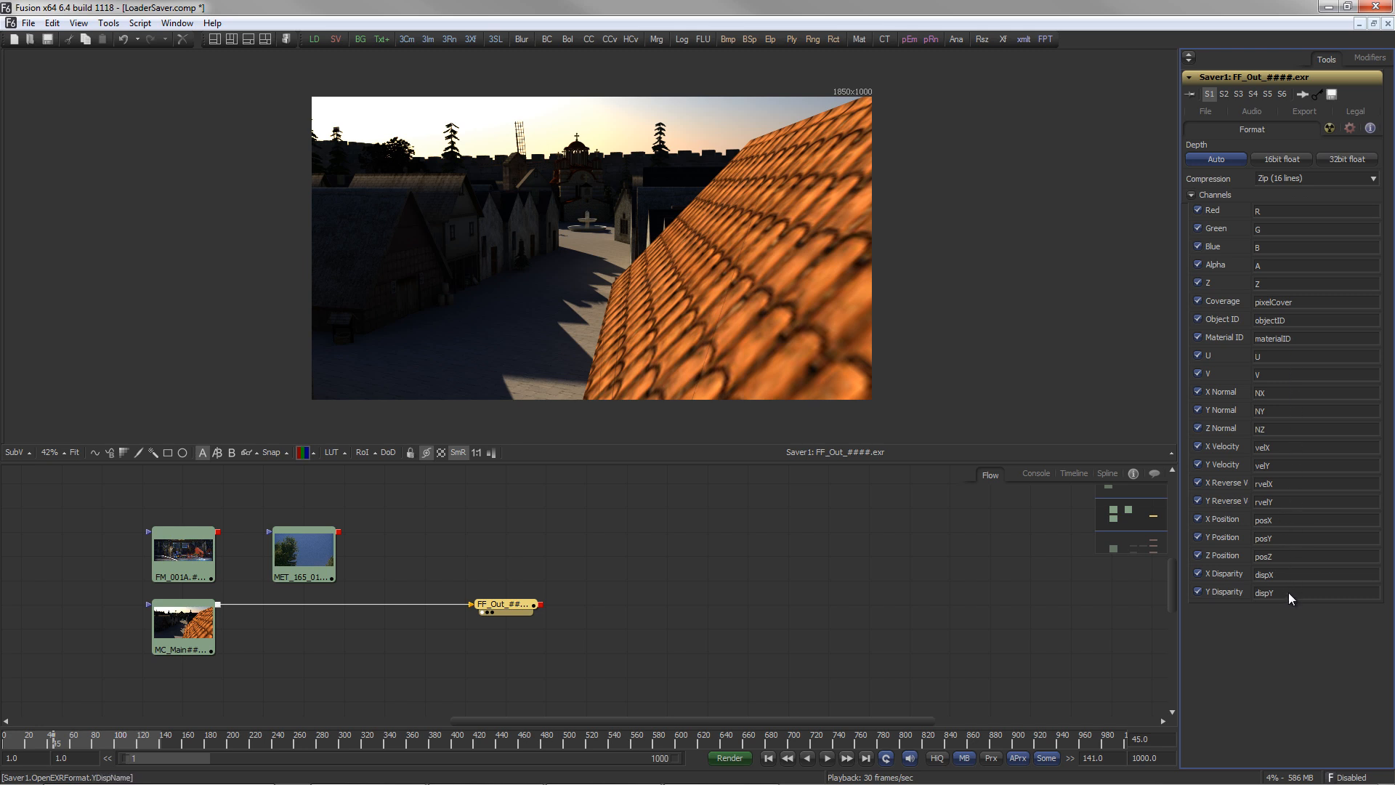
# Change the FF_Out saver's filename extension to .dpx and view the DPX format options
pyautogui.click(1205, 129)
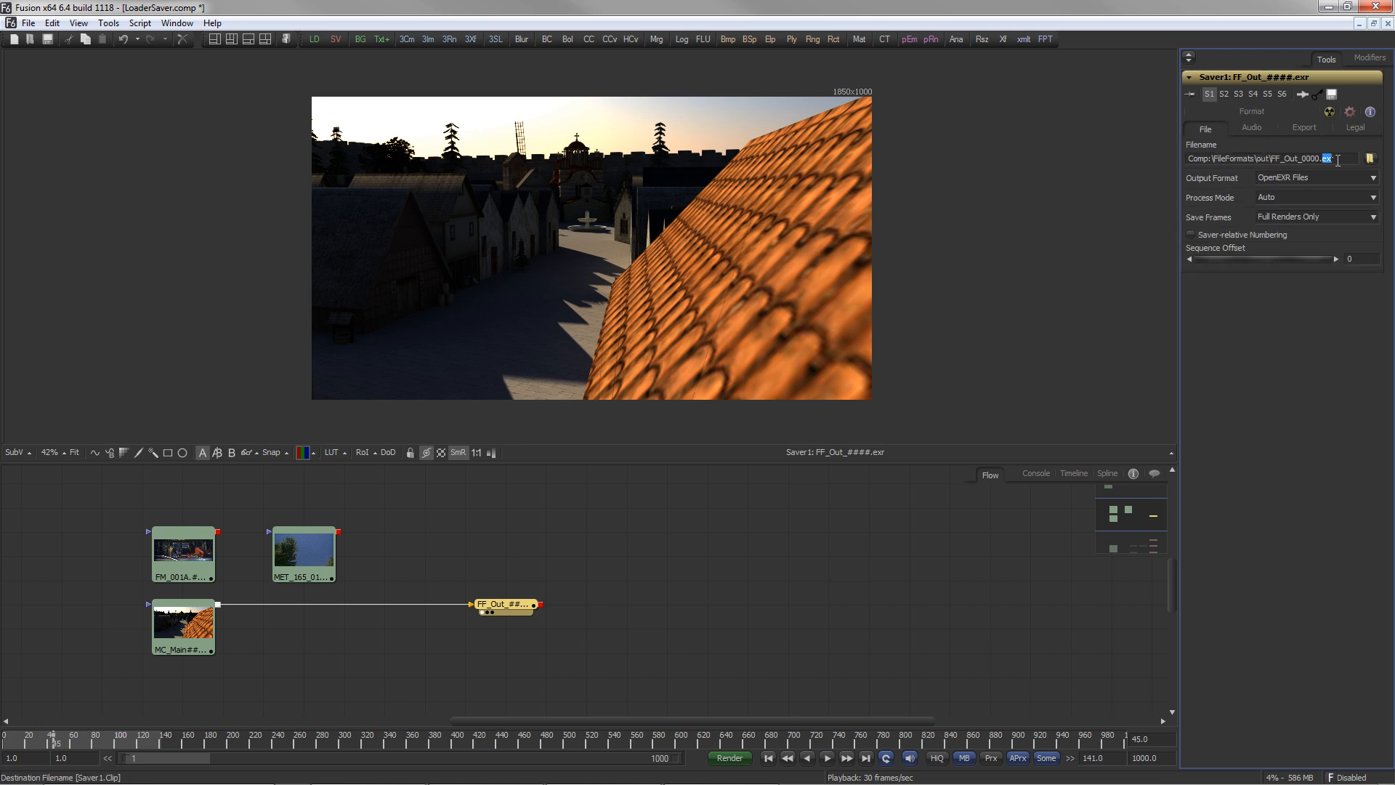
pyautogui.write('dp')
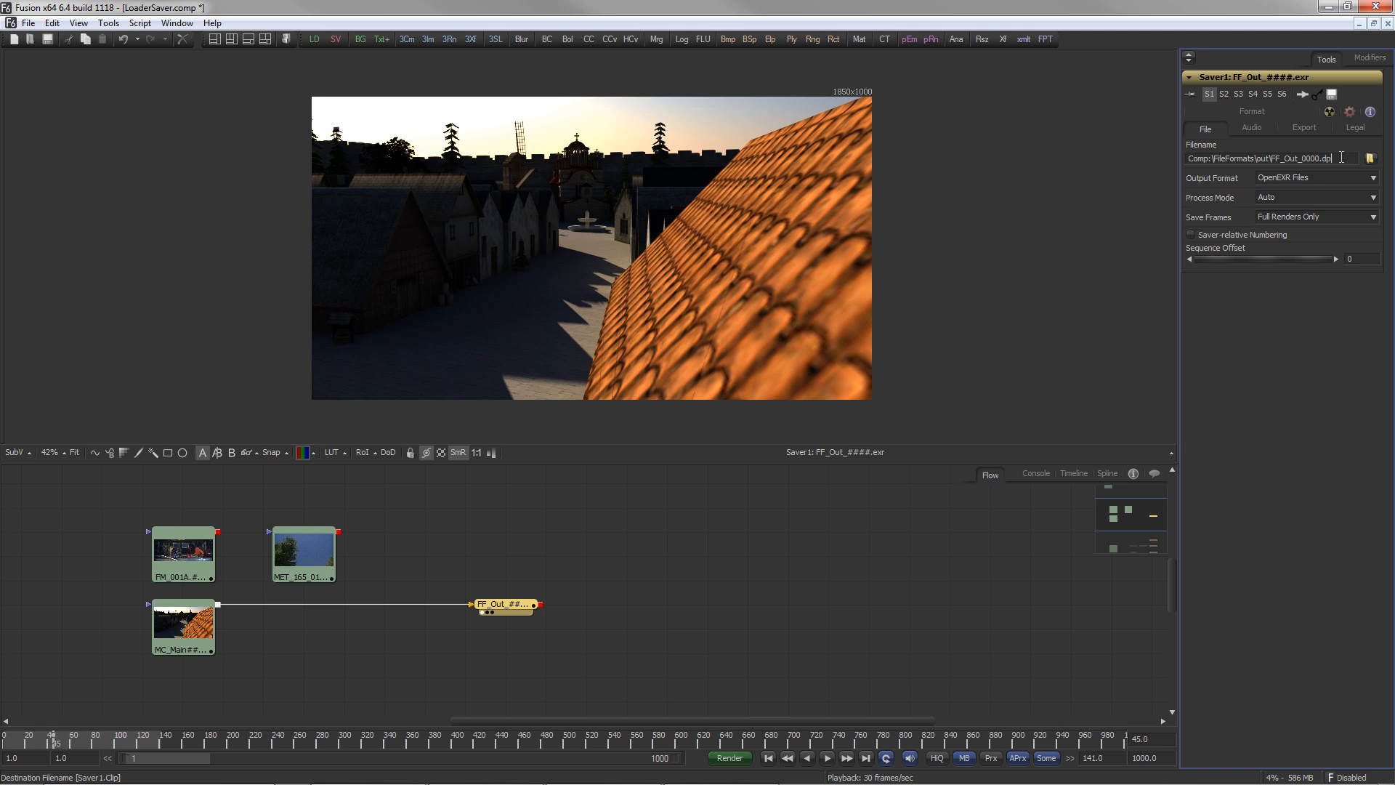
pyautogui.click(1315, 177)
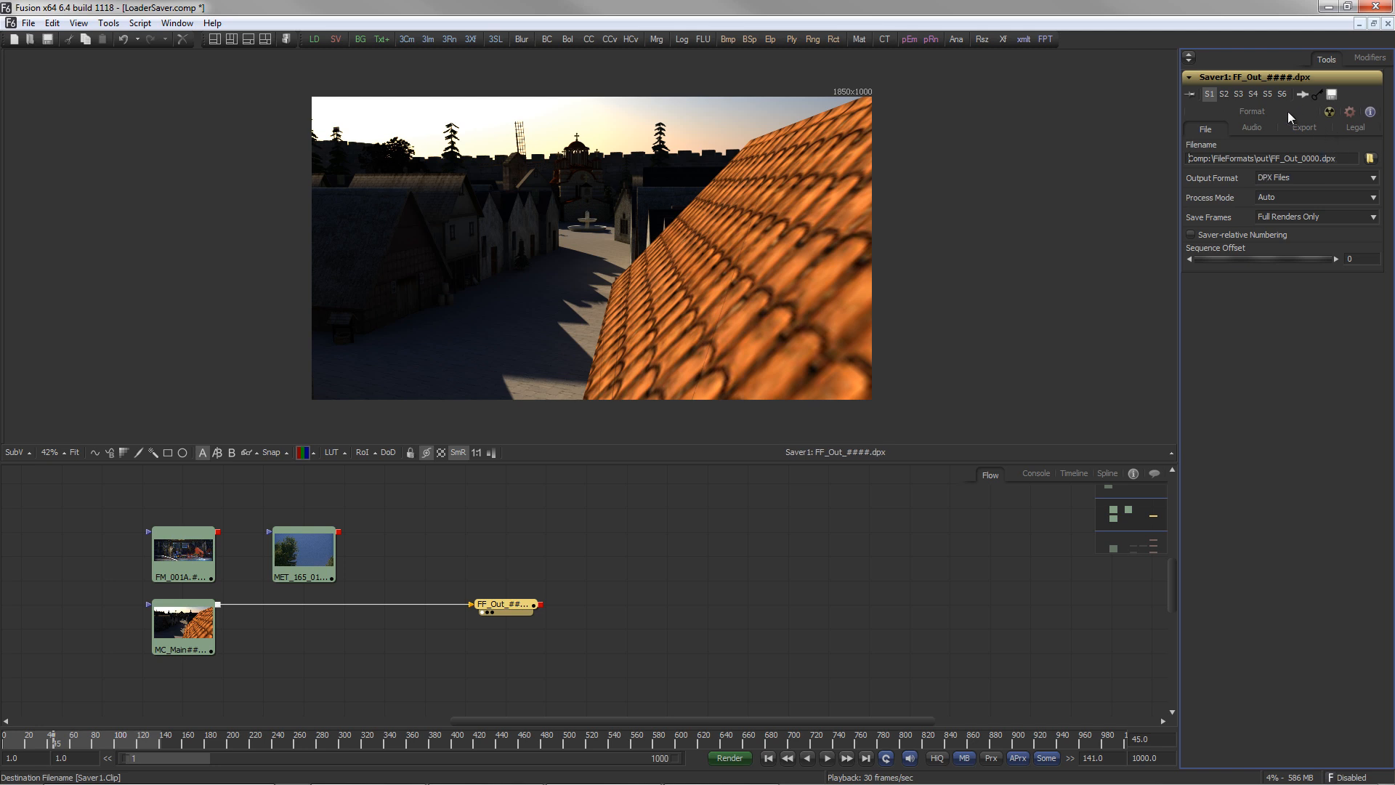
pyautogui.click(1251, 129)
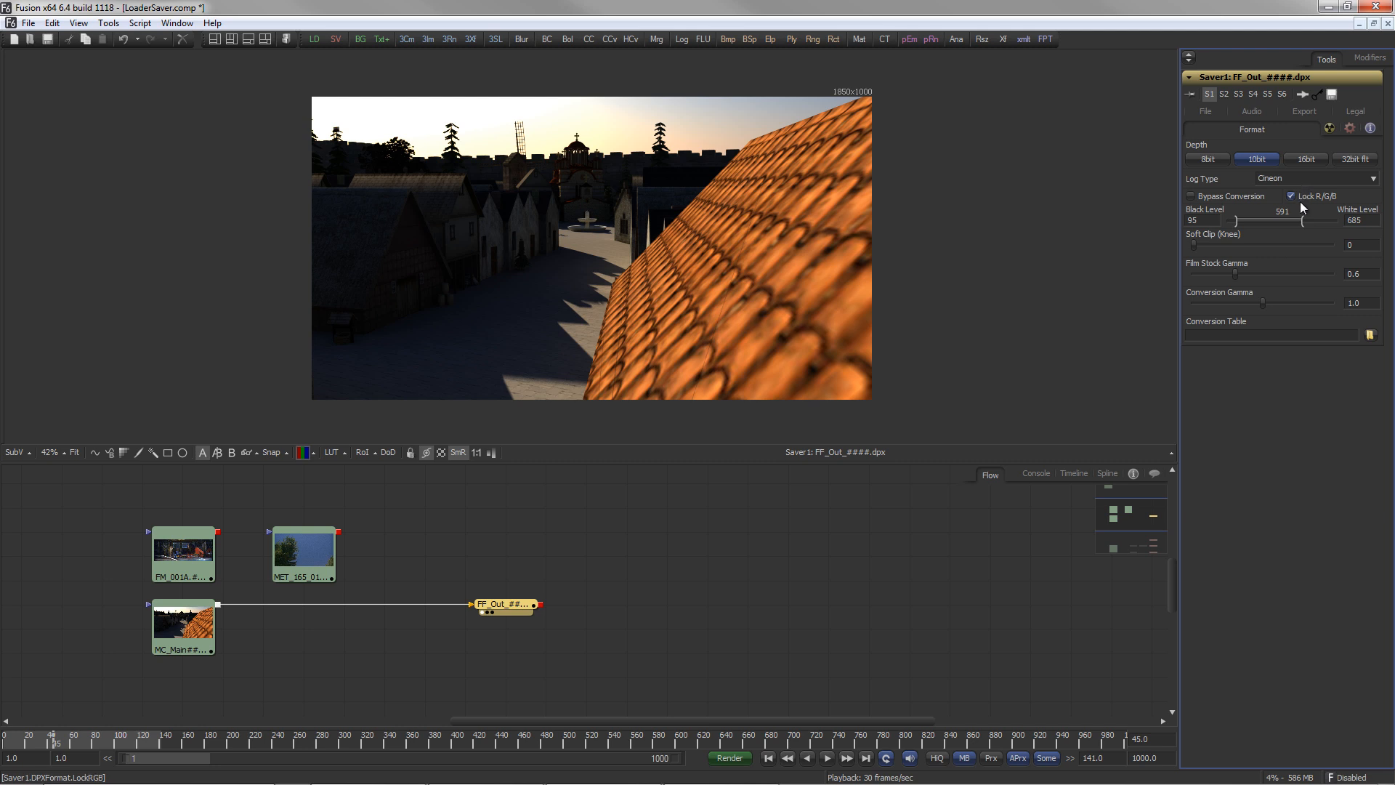
# Return the saver to JPEG output and show its JPEG quality options
pyautogui.click(1204, 110)
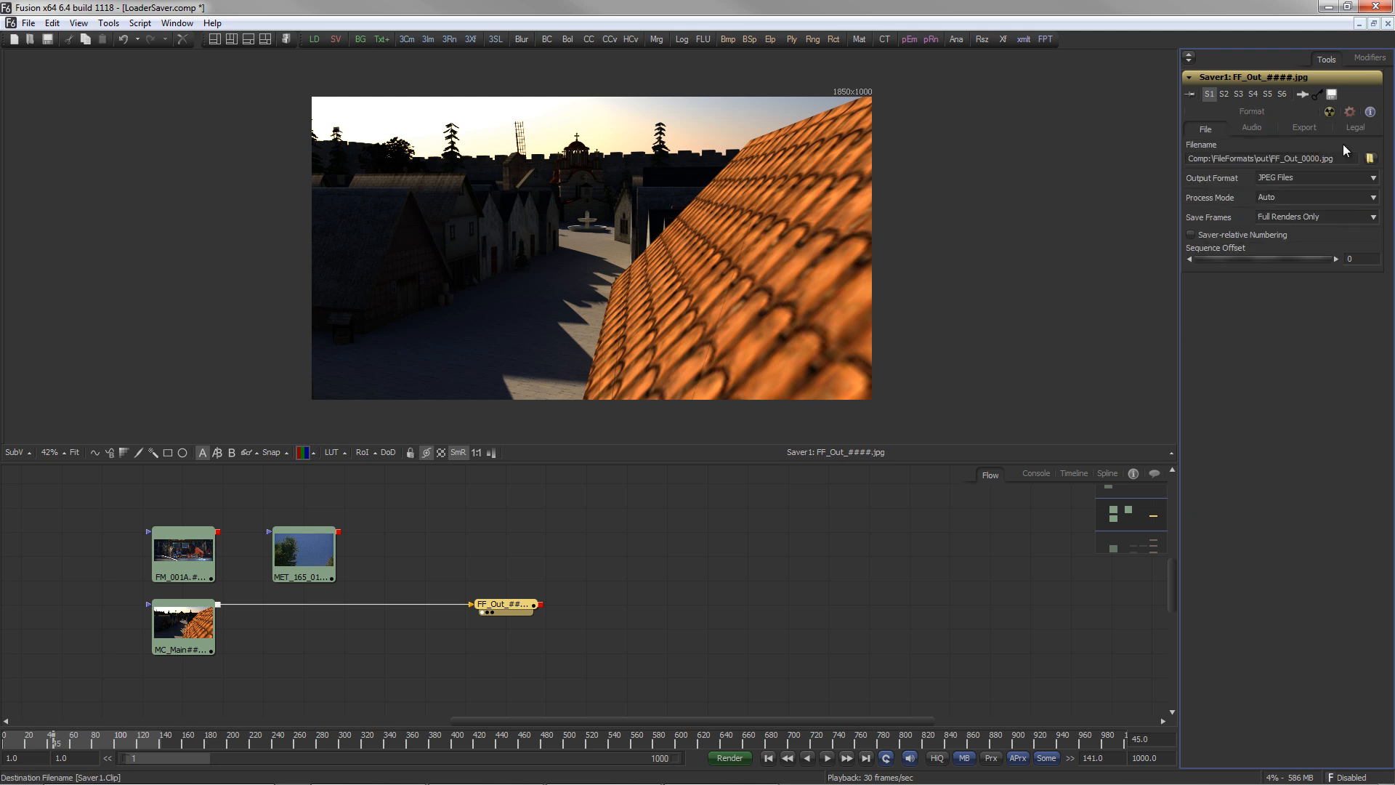
pyautogui.click(1251, 127)
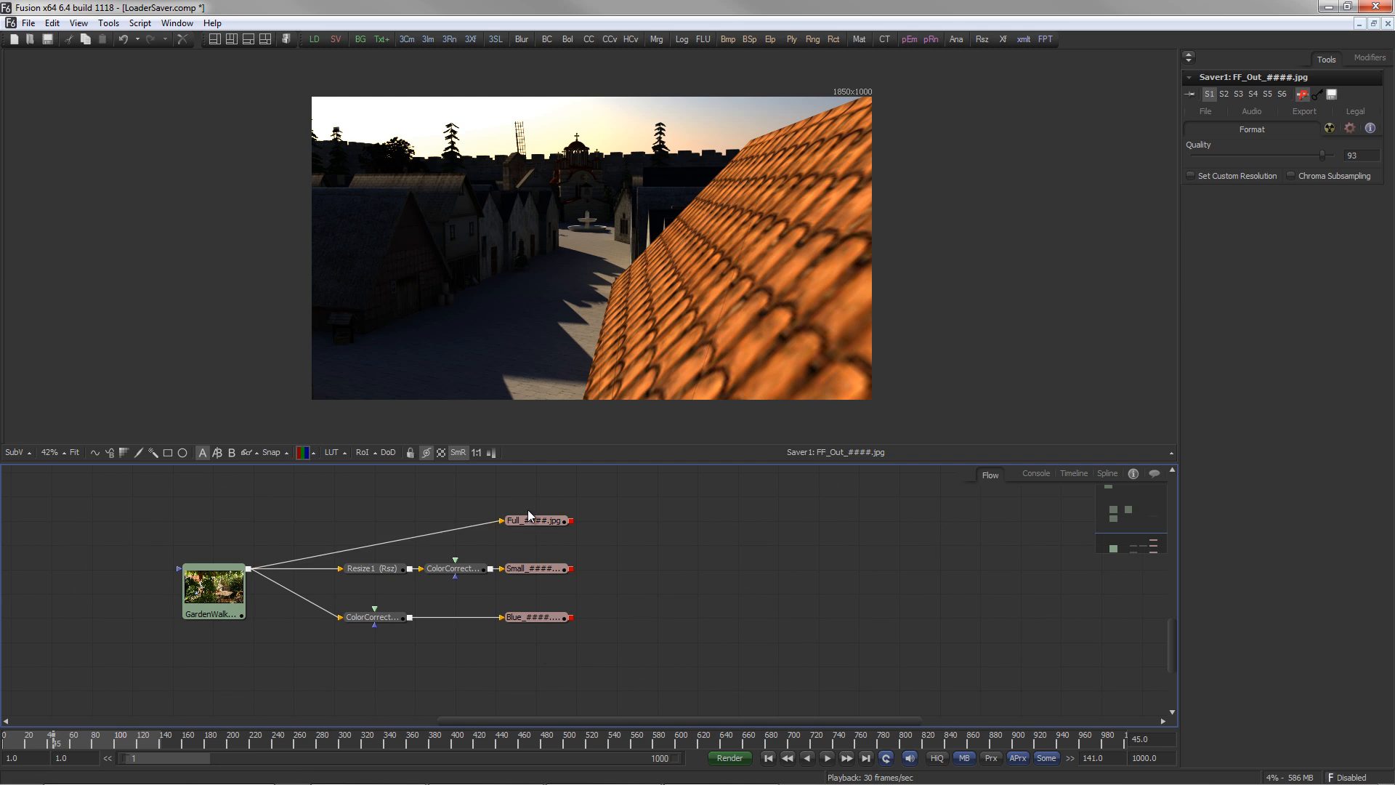
# Preview the Full, Small and Blue saver outputs, then bring up Render Settings for the comp
pyautogui.click(533, 520)
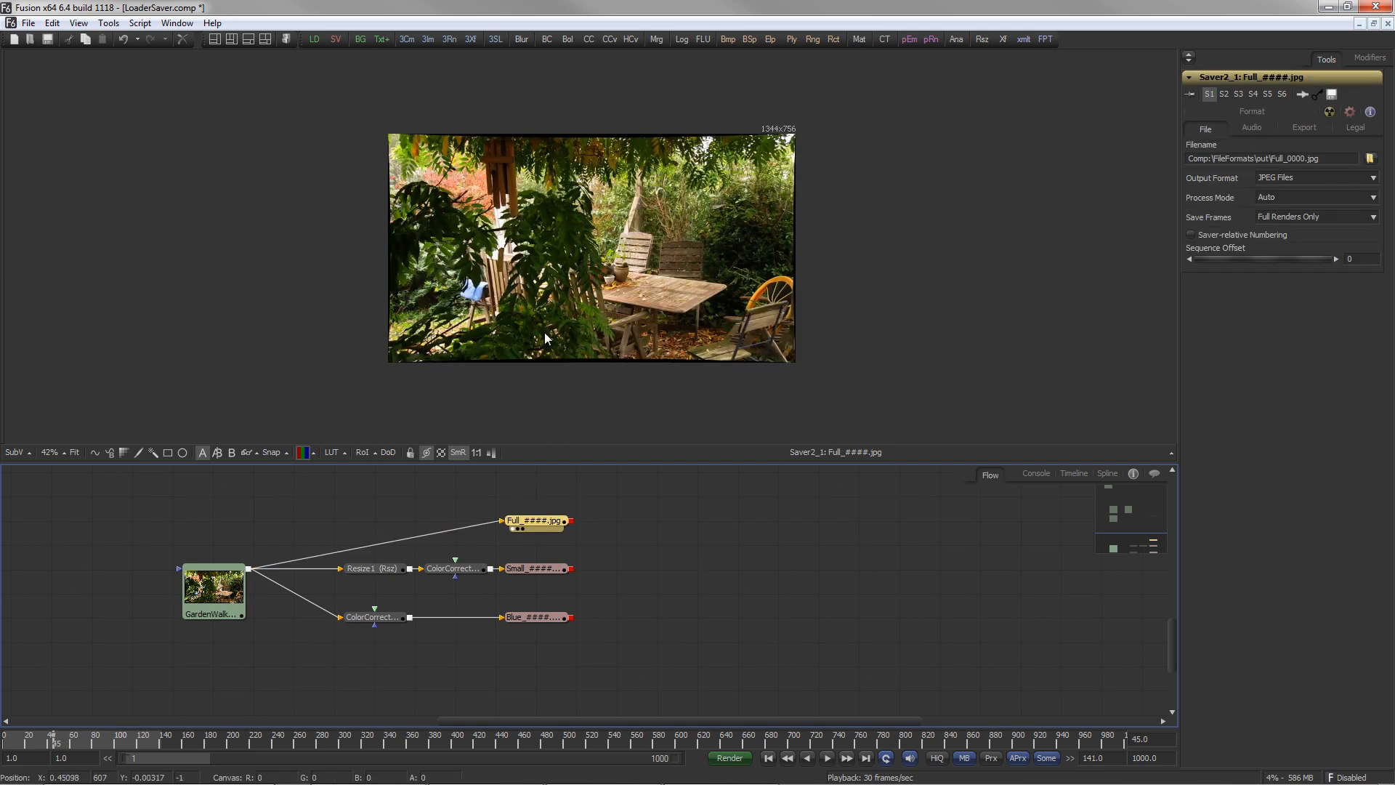
pyautogui.click(536, 568)
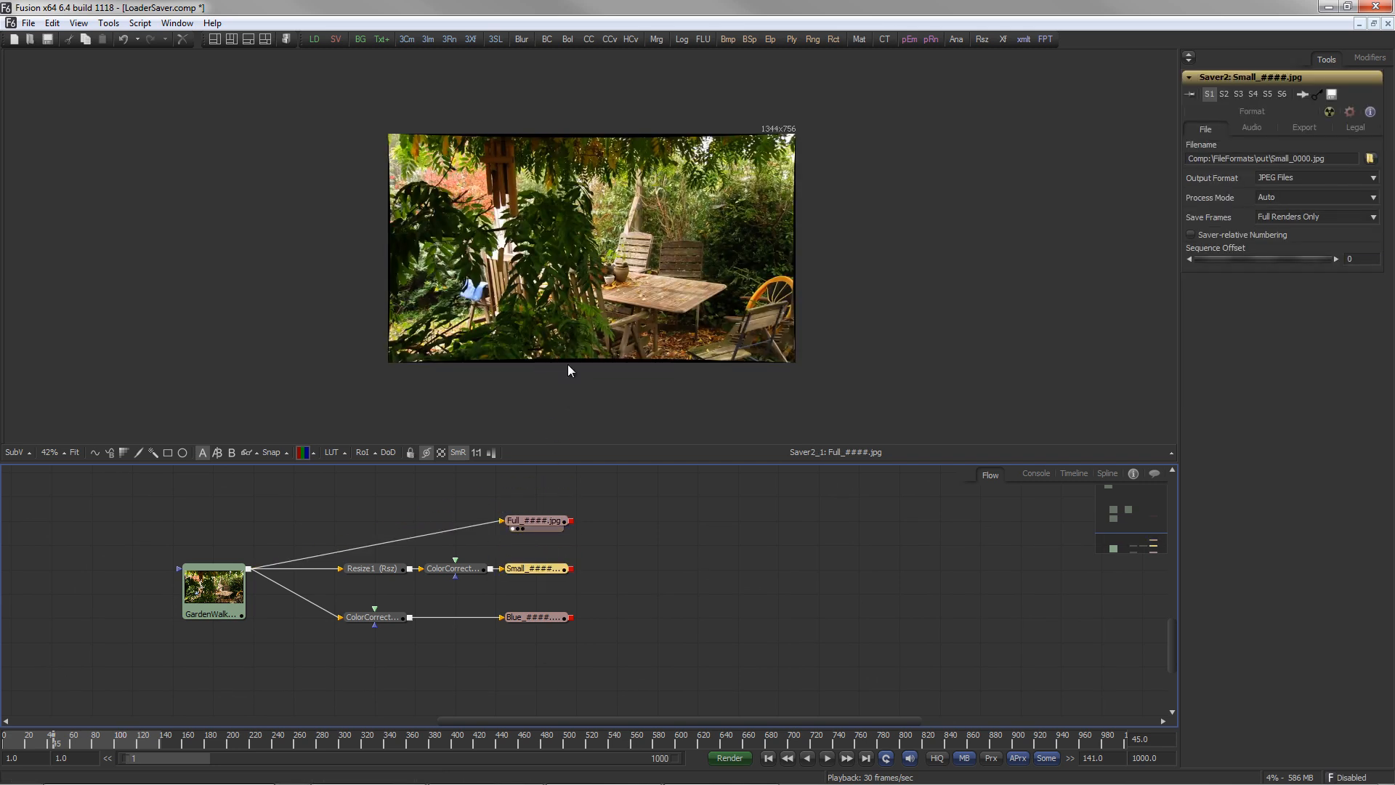
pyautogui.click(533, 616)
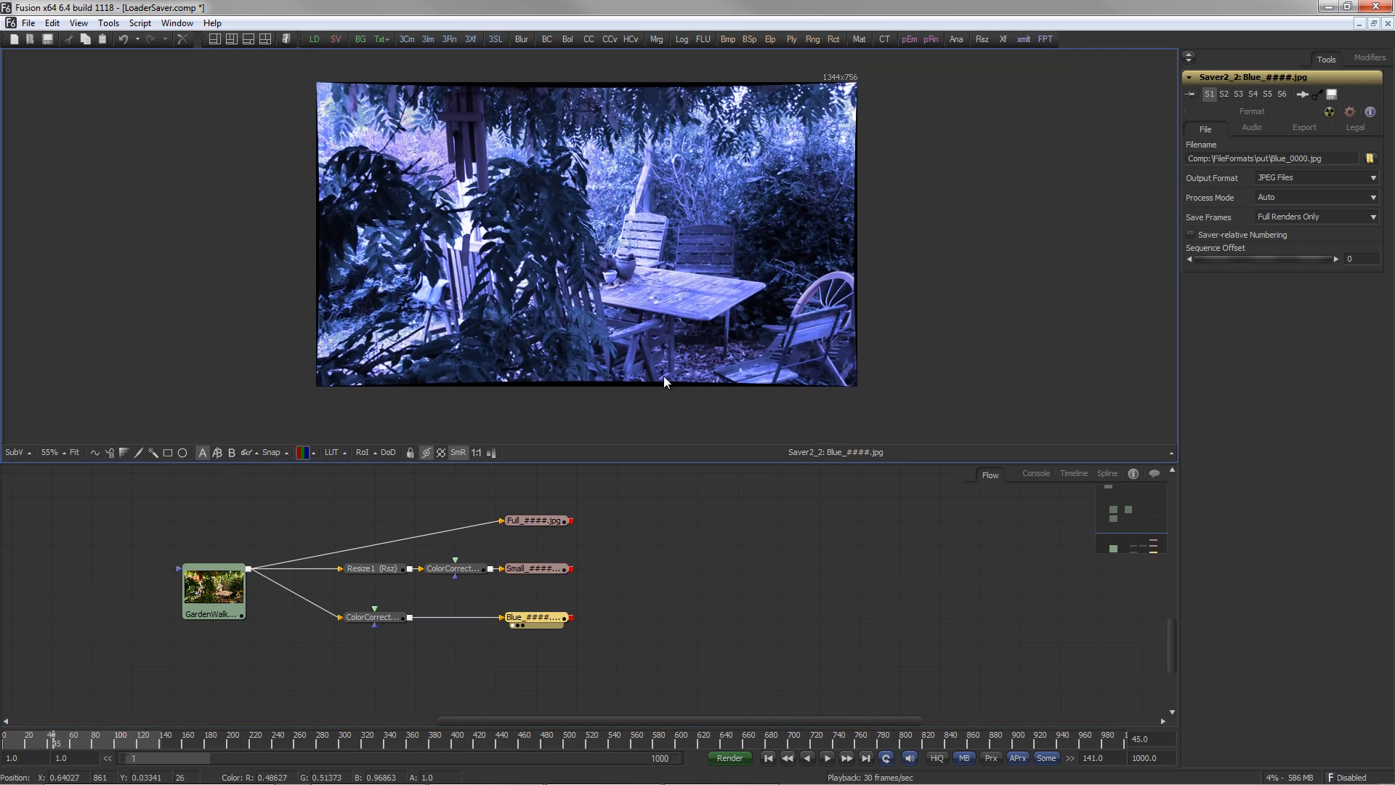
pyautogui.click(537, 616)
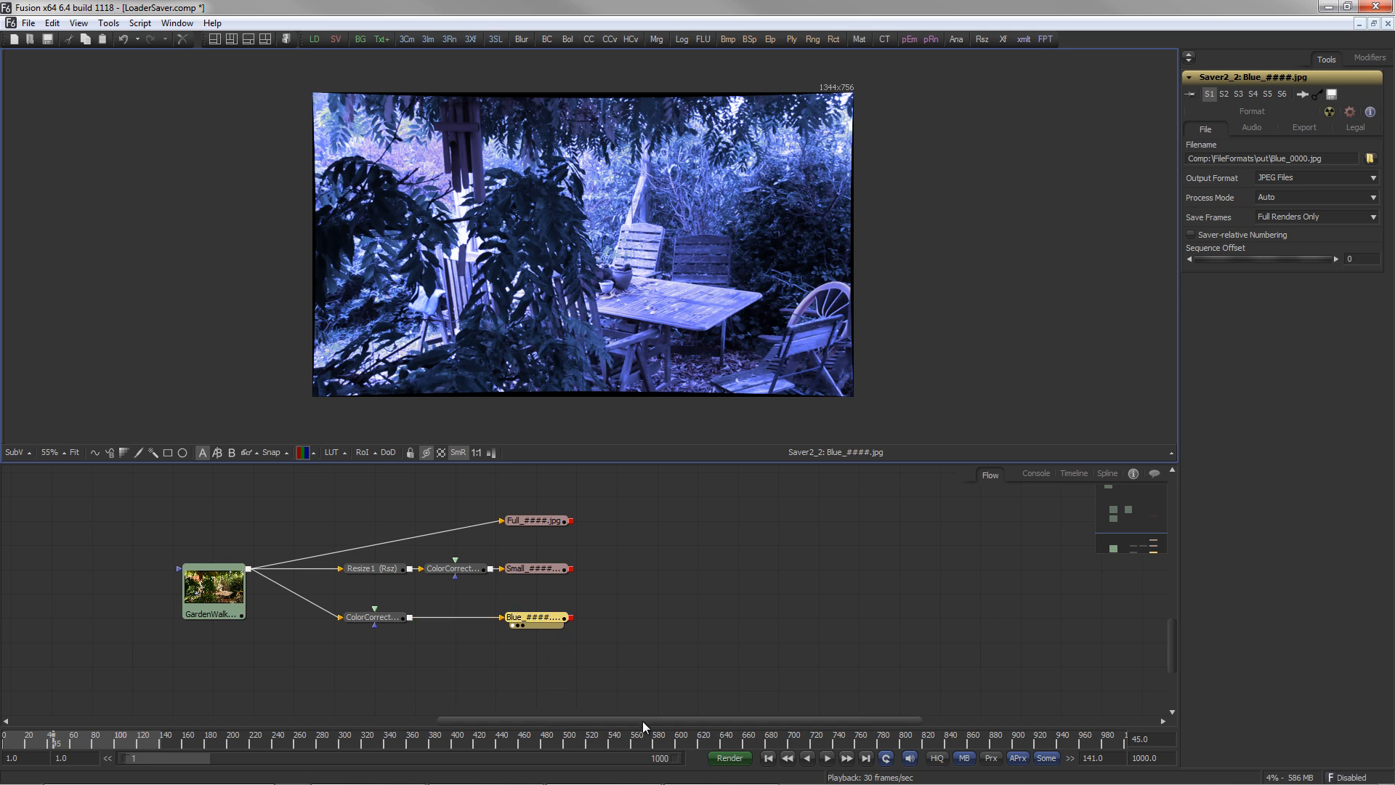
pyautogui.click(728, 758)
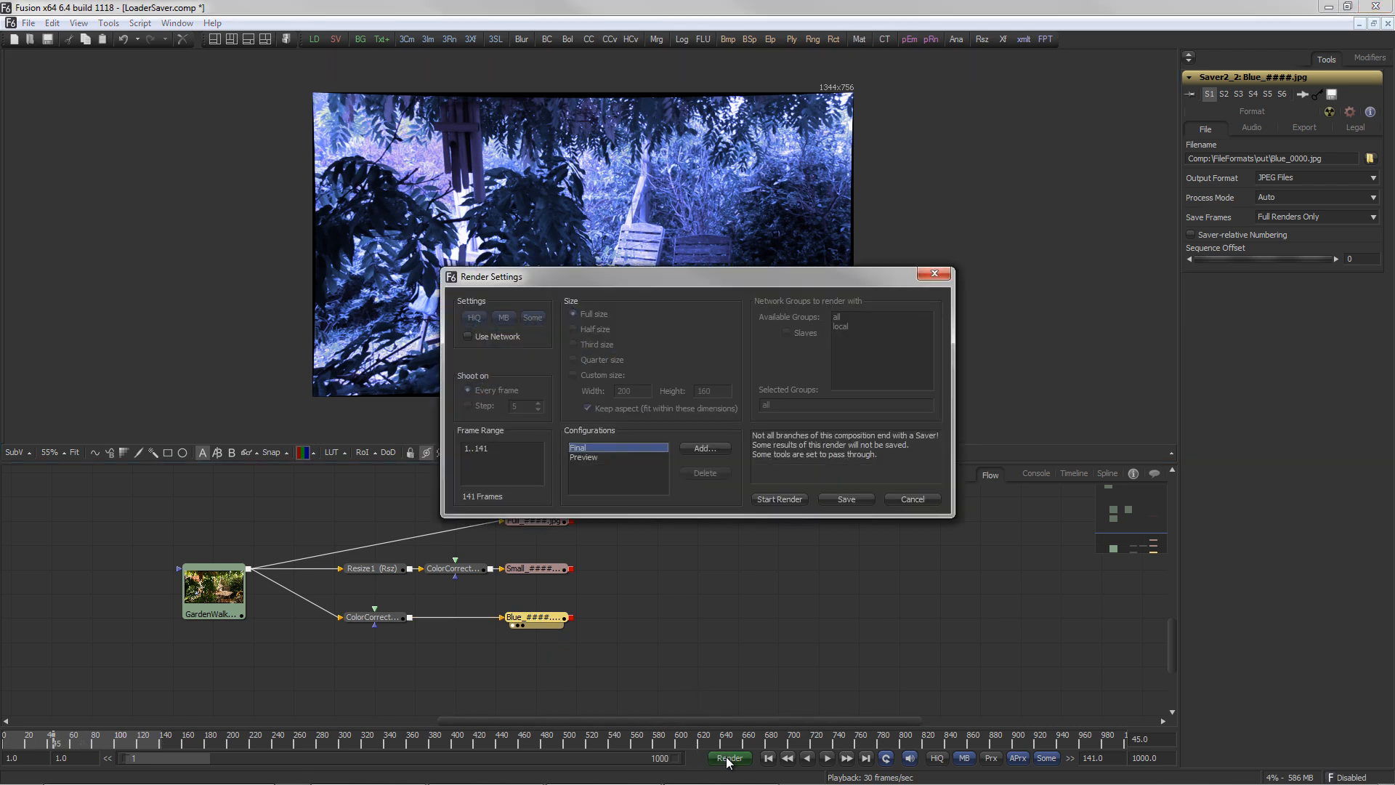